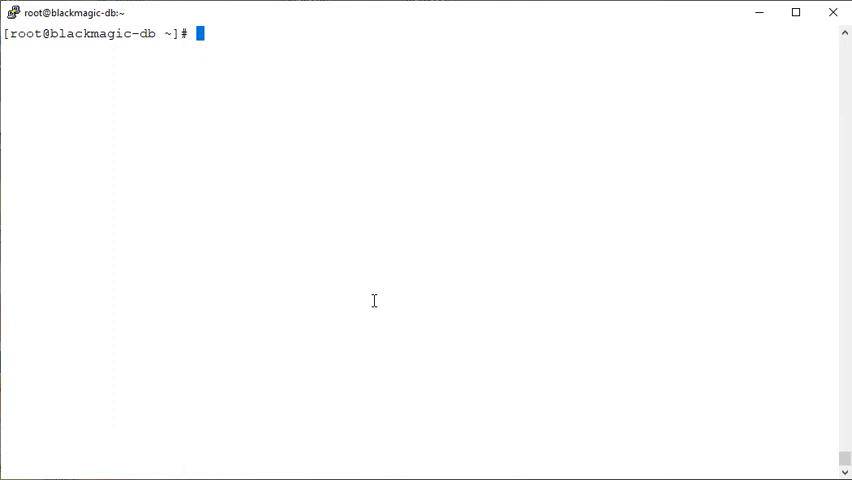
Discard an unfinished tee line and show the long listing of root's home with 'ls -l'.
{"action": "type", "text": "> |"}
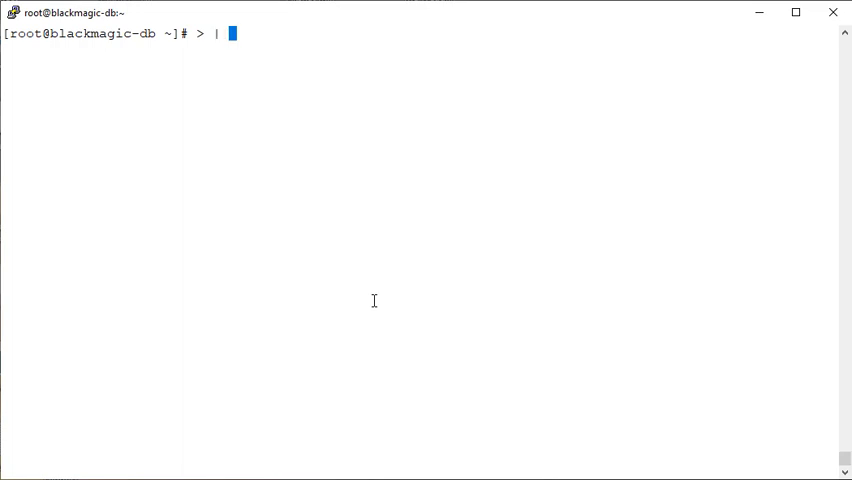
{"action": "type", "text": "tee"}
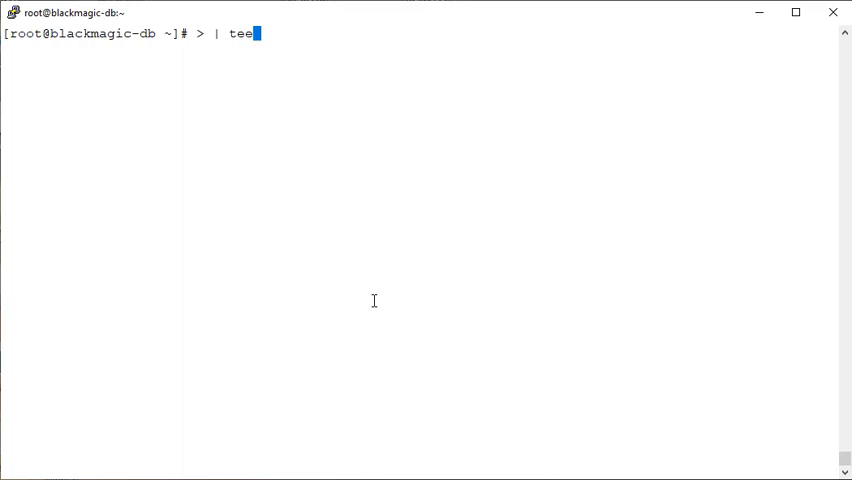
{"action": "key", "text": "ctrl+c"}
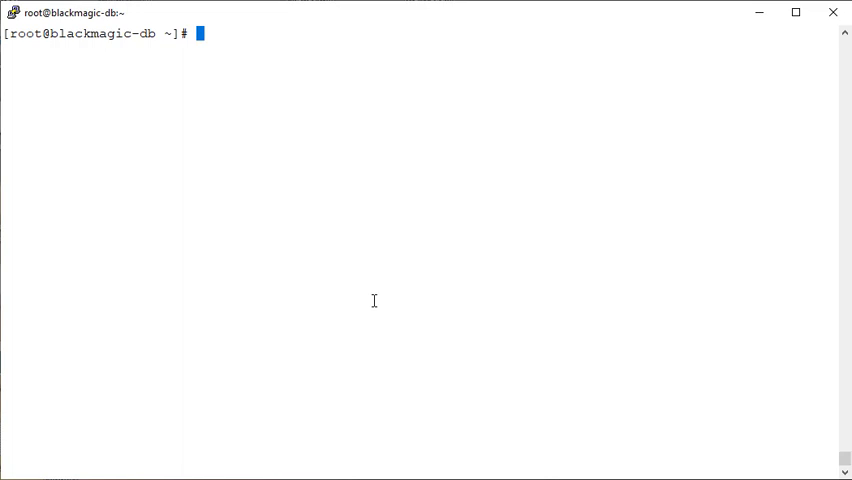
{"action": "type", "text": "ls"}
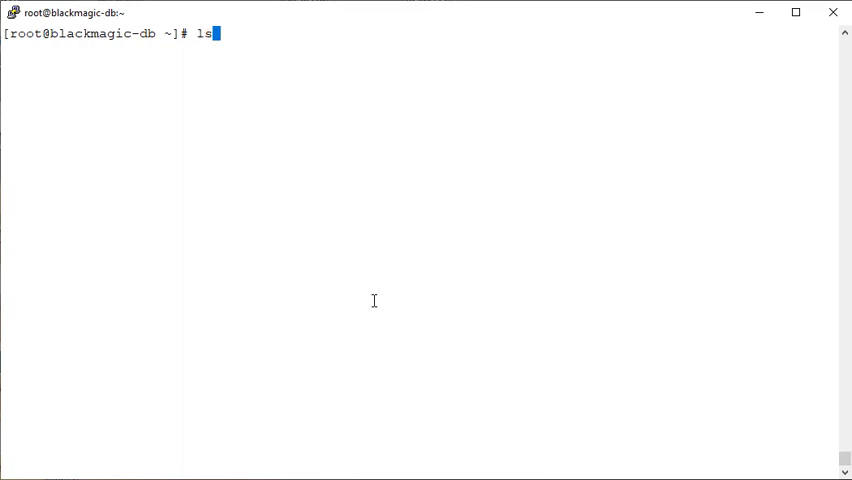
{"action": "type", "text": "-l"}
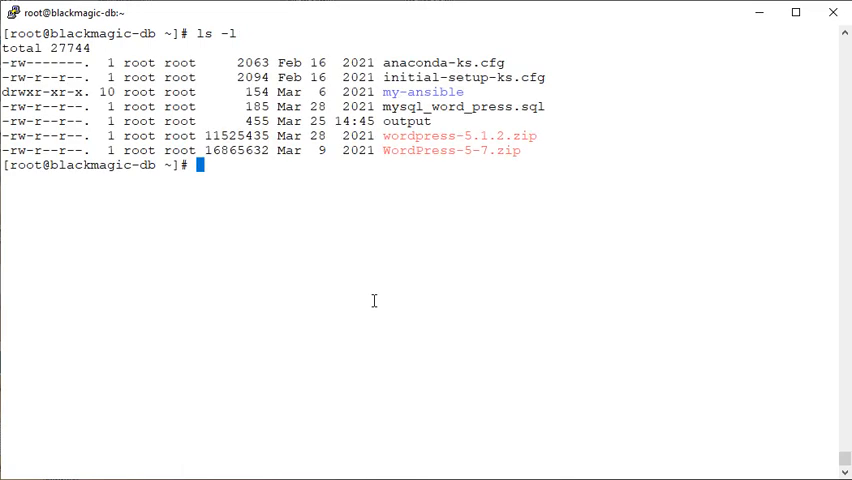
Check '/tmp/listing', confirming the file does not exist yet.
{"action": "type", "text": "ls -l >"}
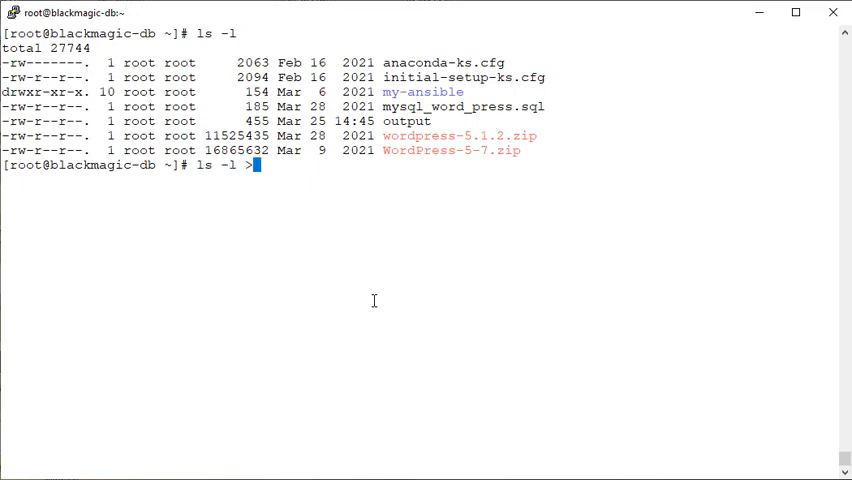
{"action": "type", "text": "/"}
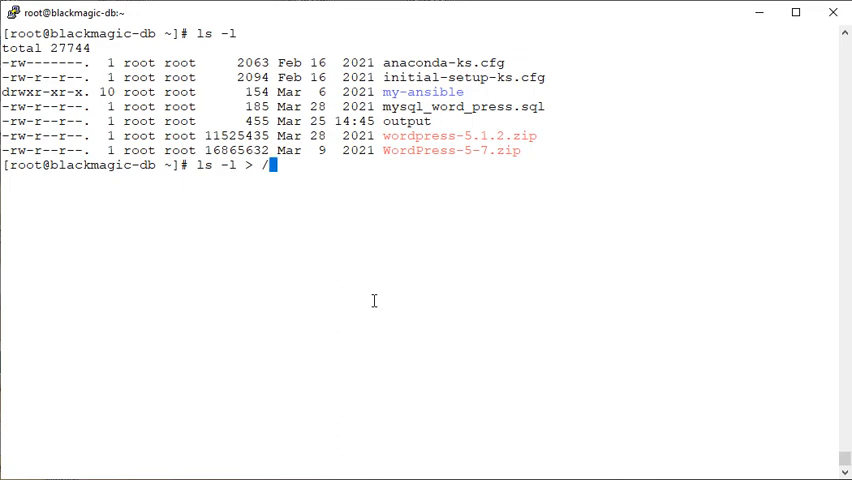
{"action": "type", "text": "tmp/"}
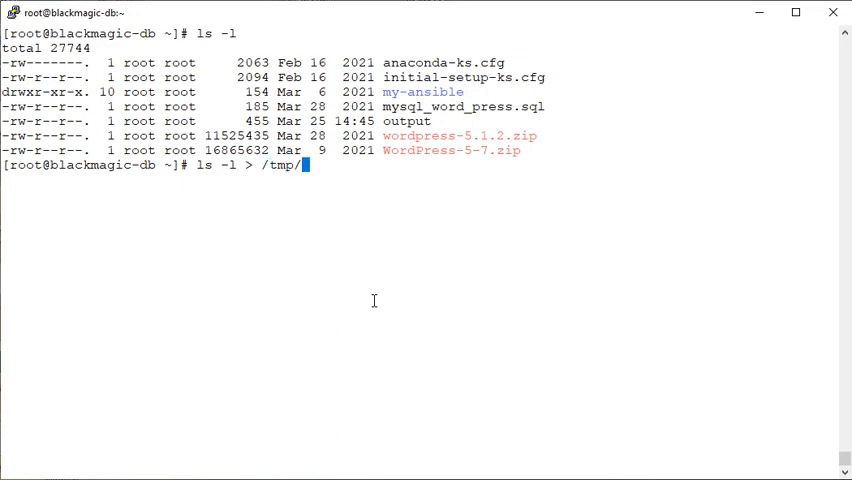
{"action": "type", "text": "listi"}
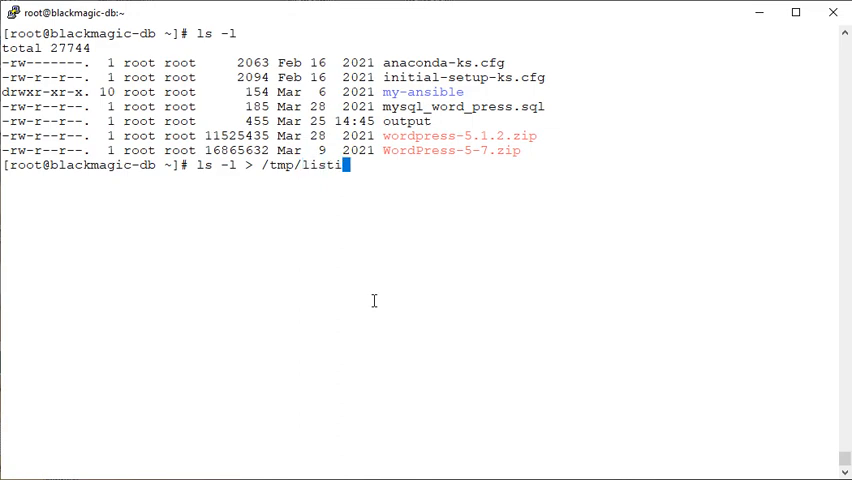
{"action": "type", "text": "ng"}
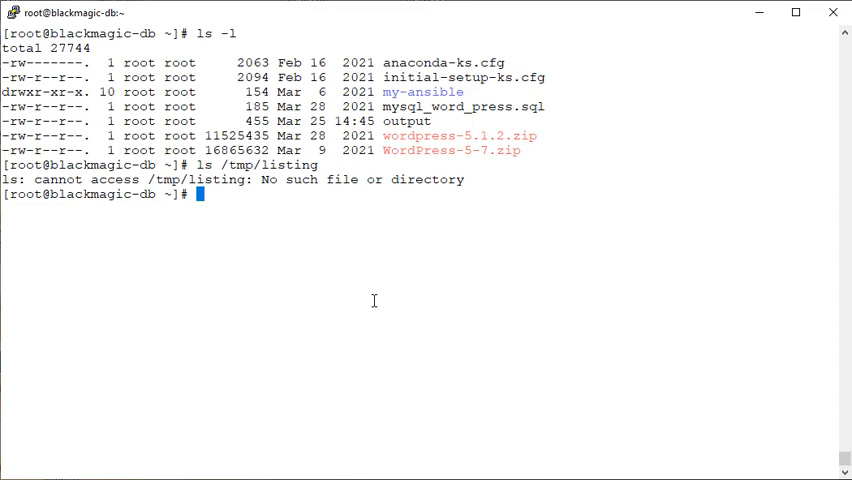
{"action": "mouse_move", "coordinate": [344, 218]}
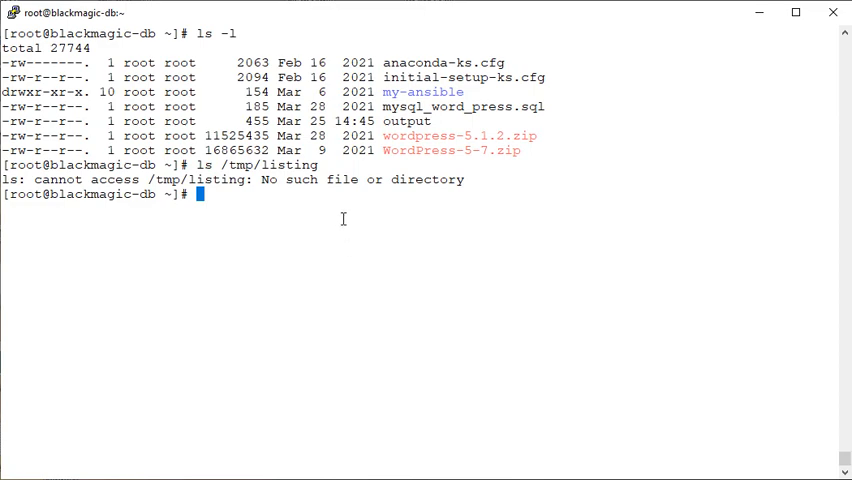
Redirect 'ls -l' output into /tmp/listing, reusing the copied path.
{"action": "left_click_drag", "start_coordinate": [260, 180], "coordinate": [468, 180]}
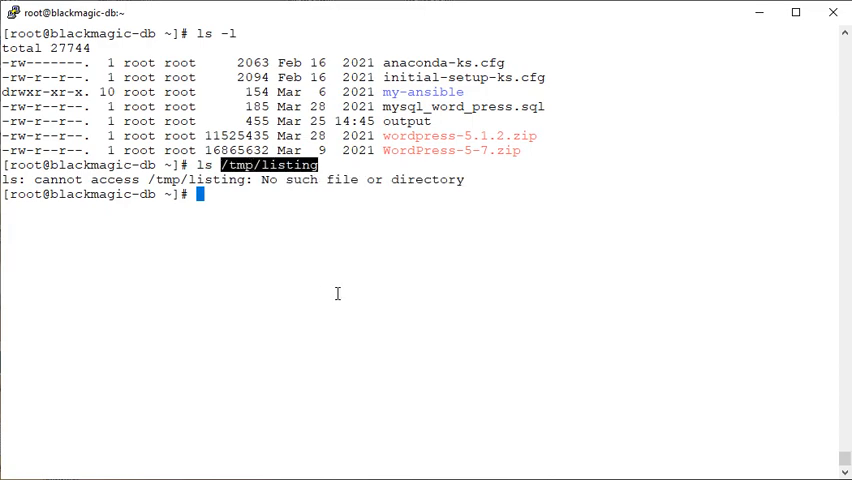
{"action": "type", "text": "ls -l"}
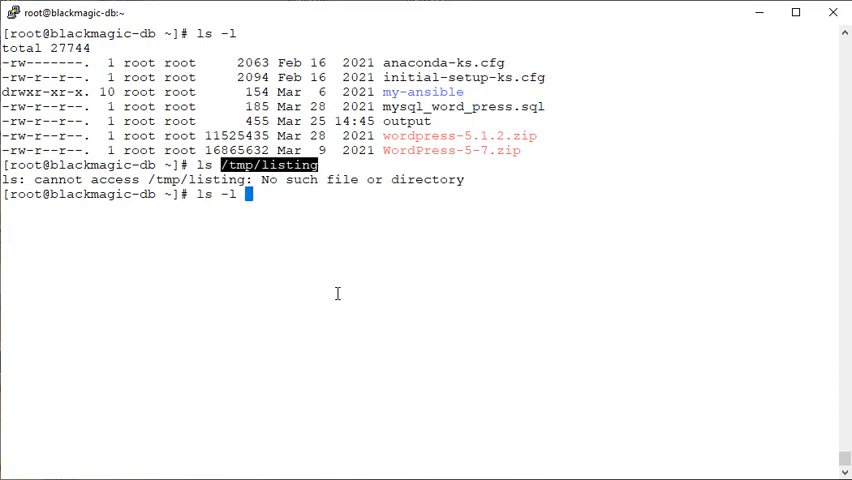
{"action": "type", "text": ">"}
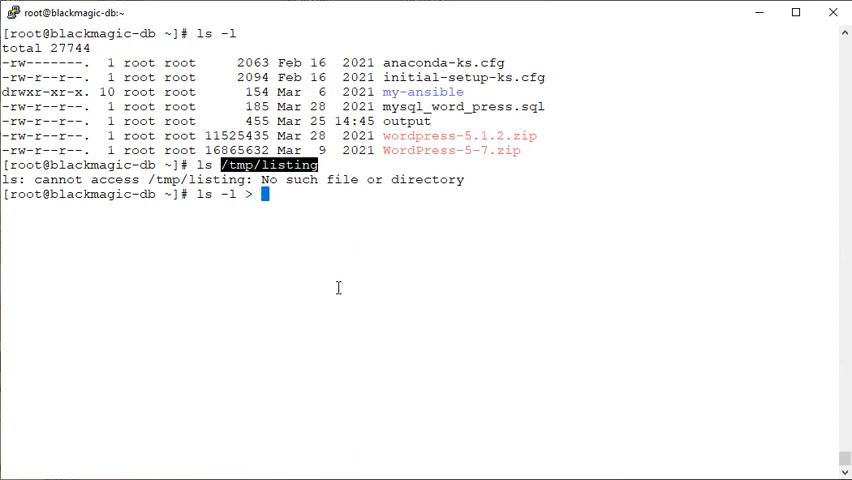
{"action": "type", "text": "/tmp/listing"}
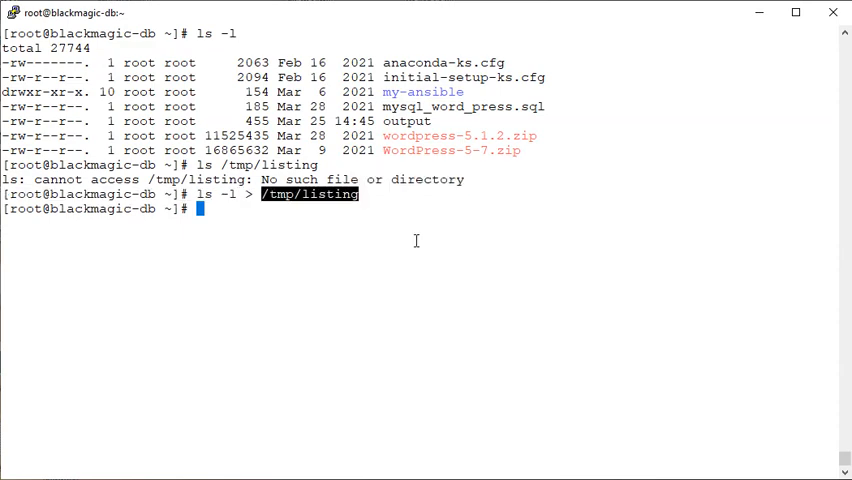
Confirm /tmp/listing exists and cat its contents showing the same directory listing.
{"action": "type", "text": "ls"}
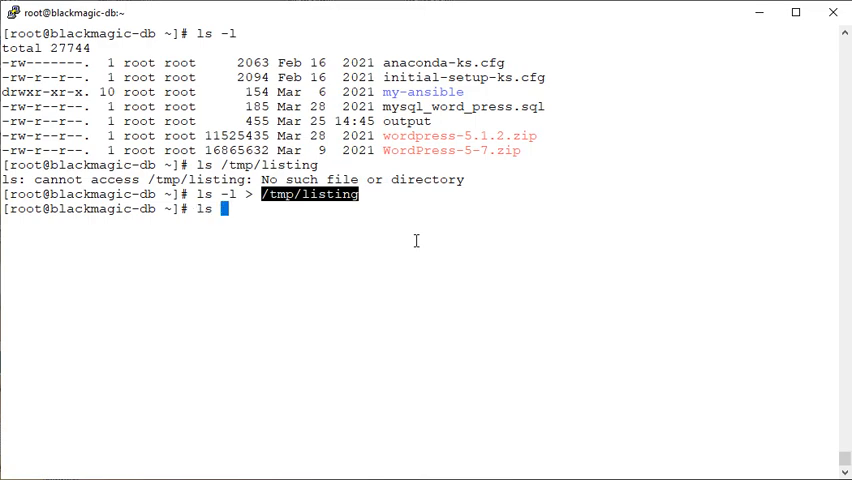
{"action": "type", "text": "/tmp/listing"}
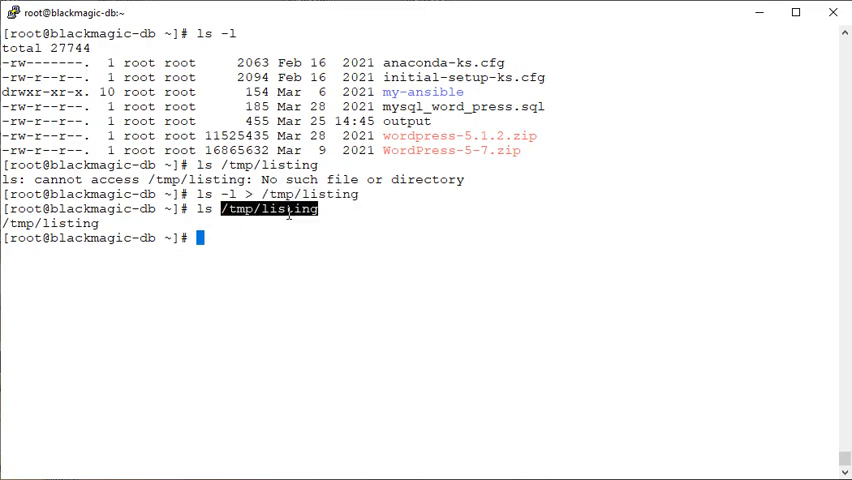
{"action": "mouse_move", "coordinate": [380, 346]}
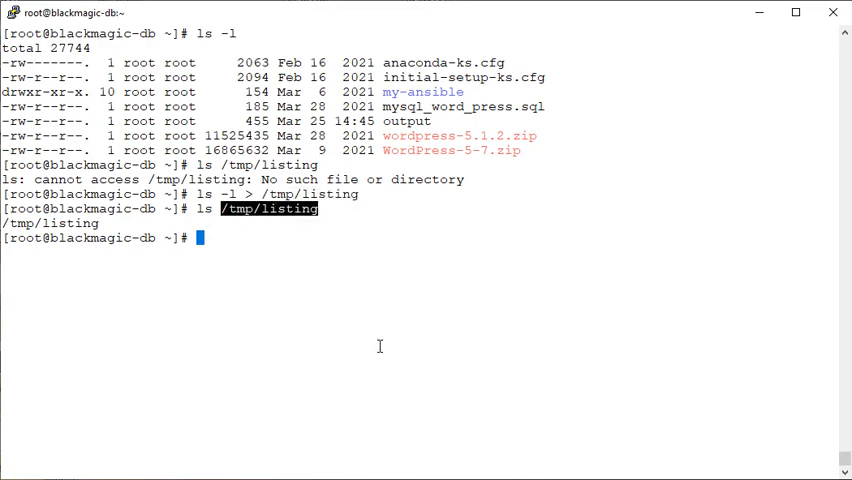
{"action": "type", "text": "cat /tmp/listing"}
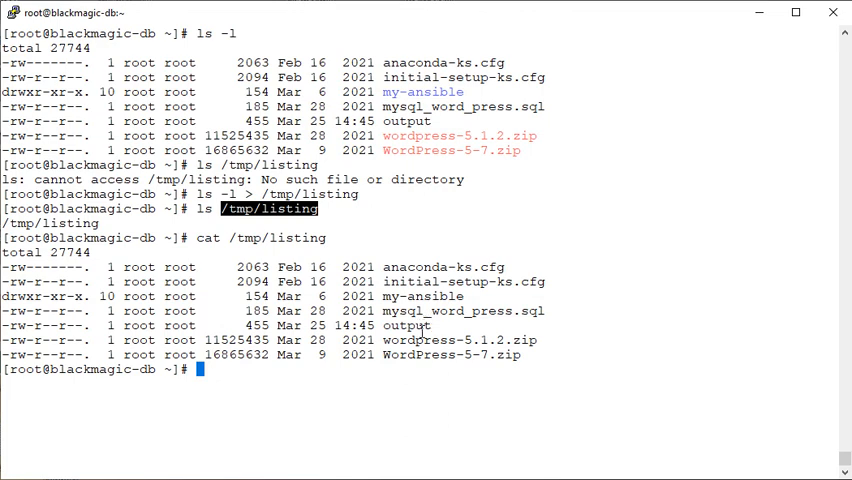
{"action": "mouse_move", "coordinate": [384, 400]}
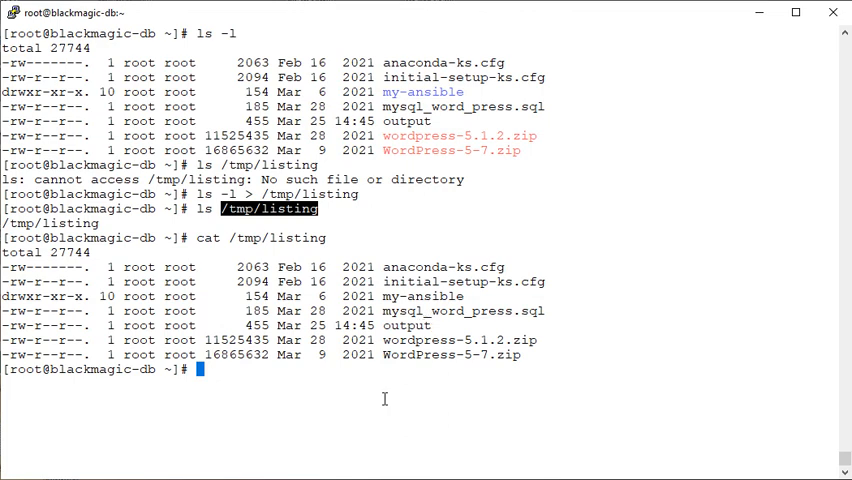
Show all running processes with 'ps aux'.
{"action": "type", "text": "p"}
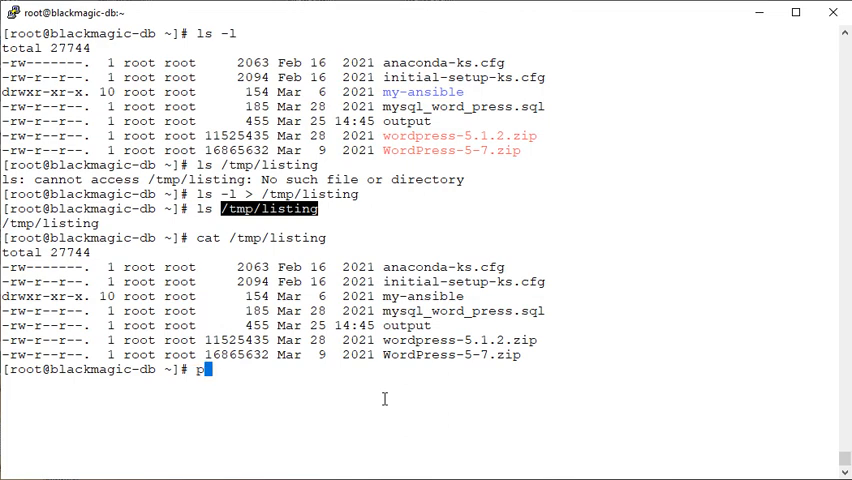
{"action": "type", "text": "s"}
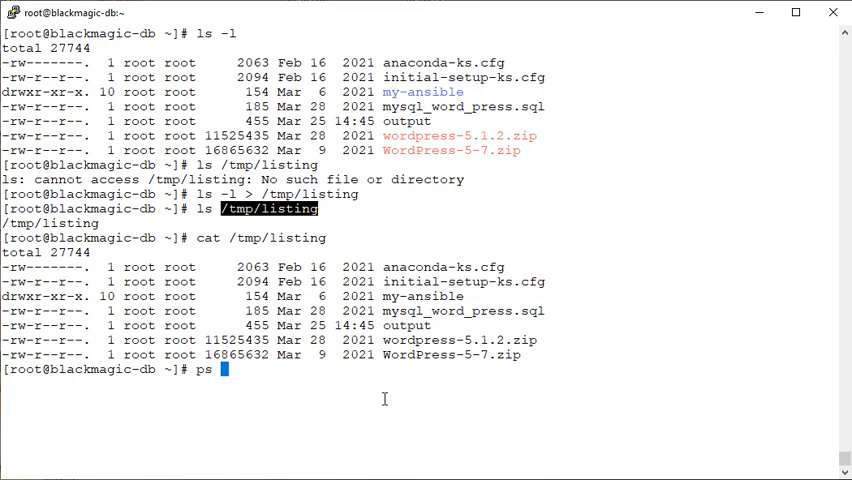
{"action": "type", "text": "aux >"}
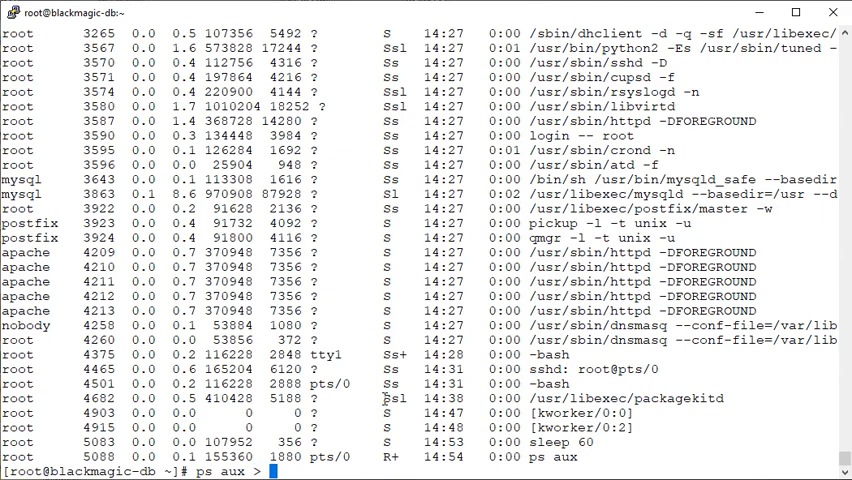
Redirect 'ps aux' into /tmp/ps.output and view it with 'more'.
{"action": "type", "text": "tm"}
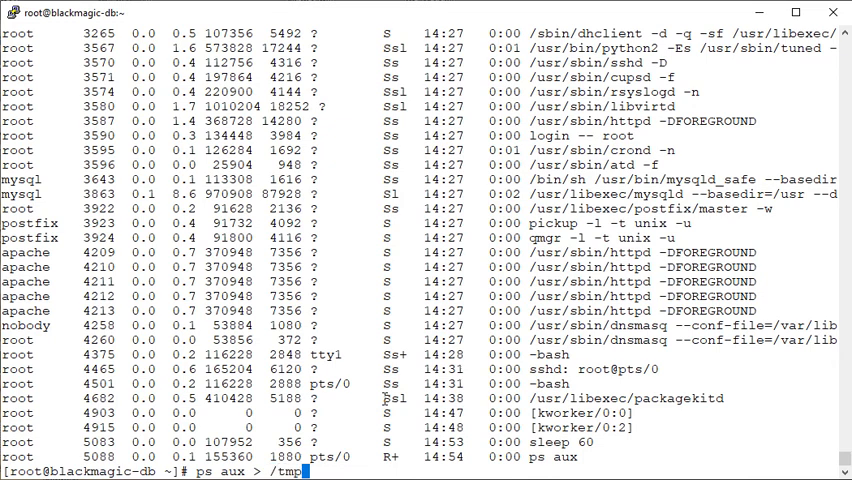
{"action": "type", "text": "ps"}
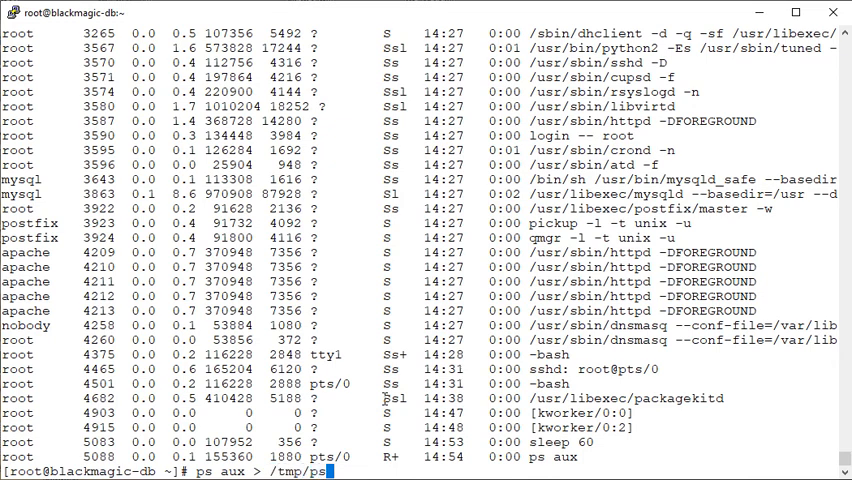
{"action": "type", "text": ".output"}
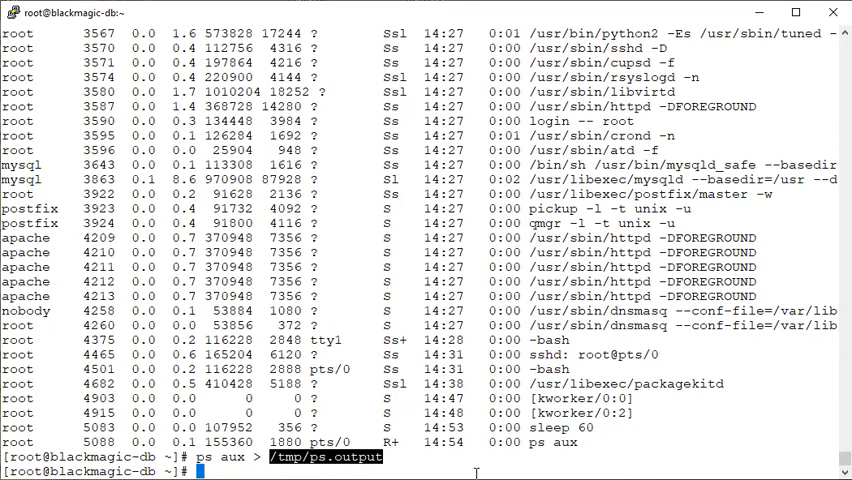
{"action": "type", "text": "more"}
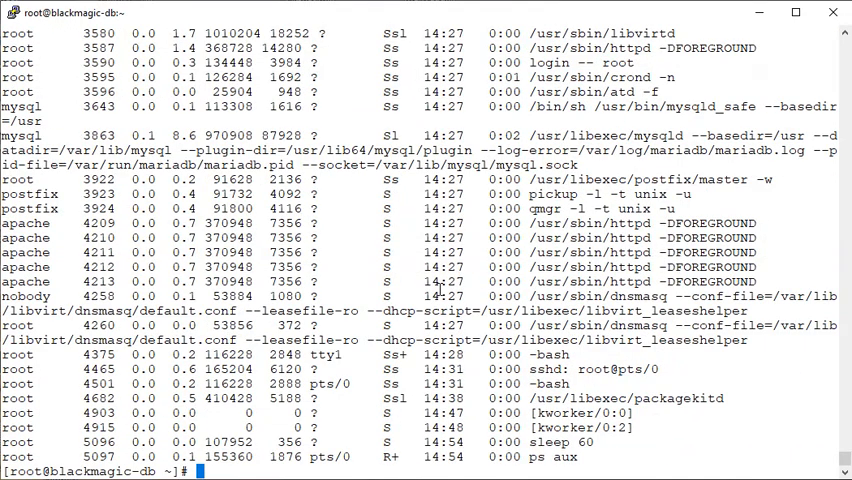
Overwrite /tmp/ps.output with the current date using 'date > /tmp/ps.output'.
{"action": "type", "text": "date"}
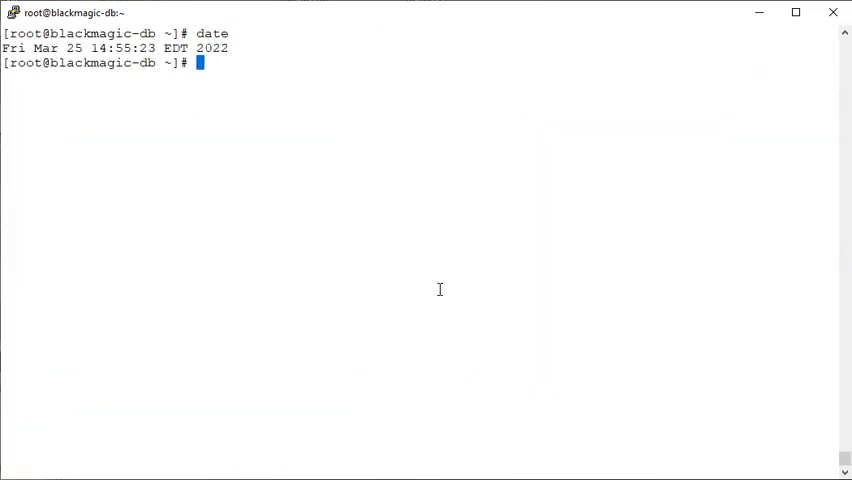
{"action": "type", "text": "date"}
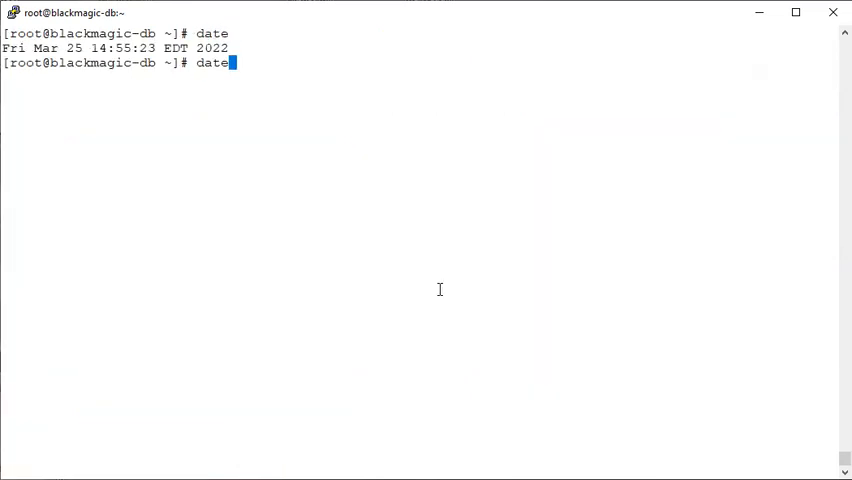
{"action": "type", "text": "more /tmp/ps.output"}
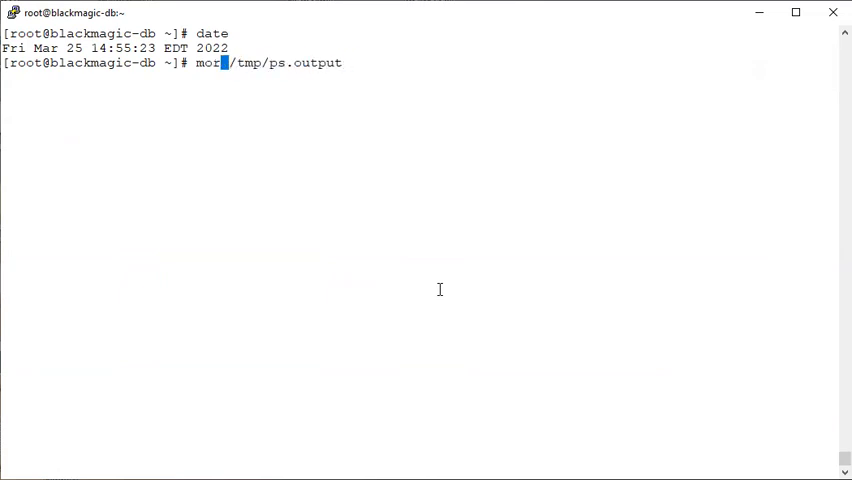
{"action": "type", "text": "date"}
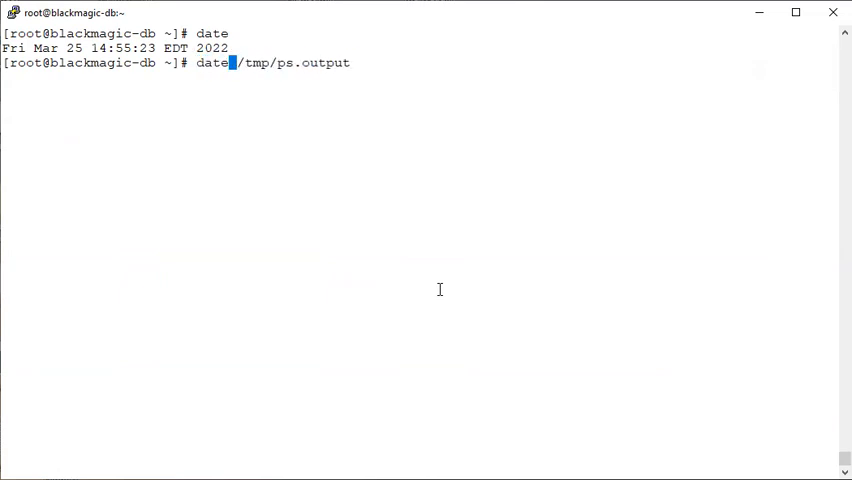
{"action": "type", "text": ">"}
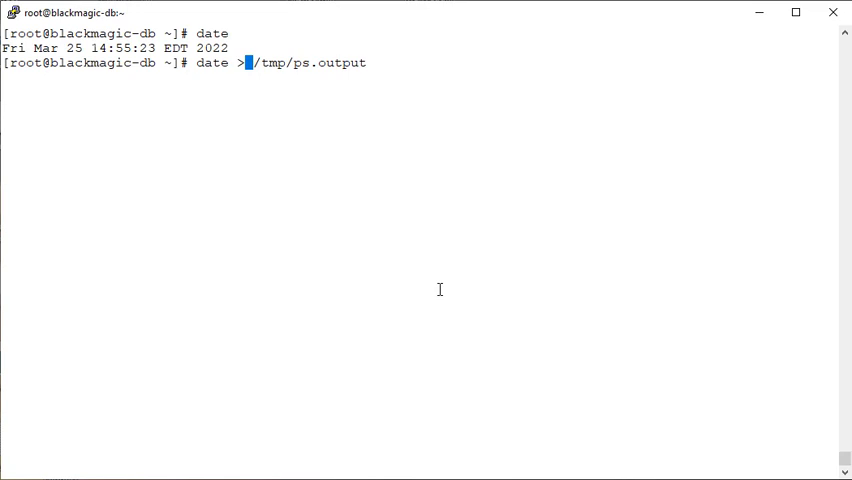
{"action": "type", "text": "/tmp/ps.output"}
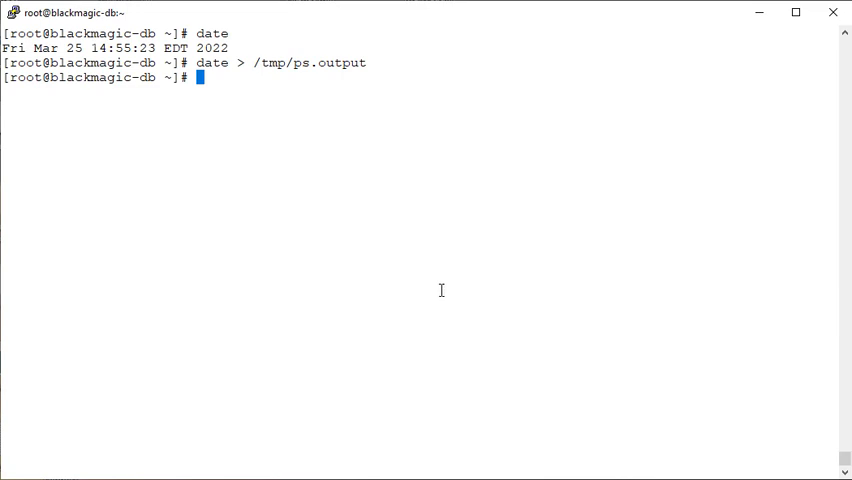
{"action": "mouse_move", "coordinate": [328, 84]}
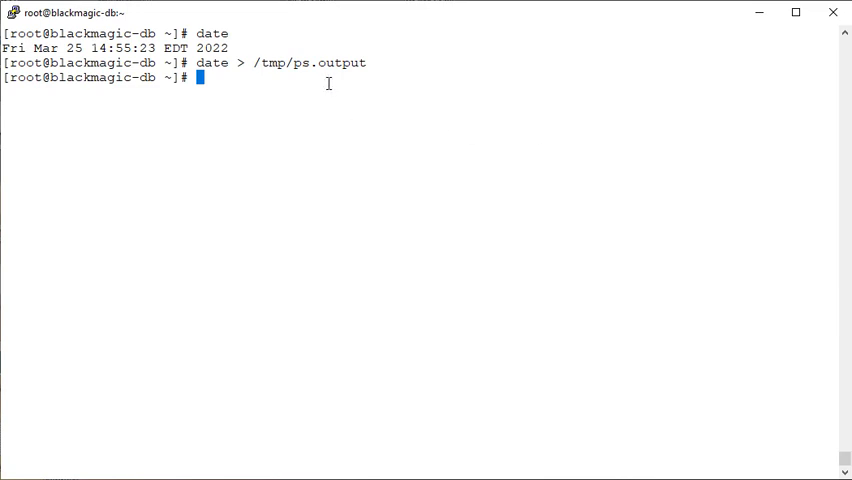
Cat /tmp/ps.output to show it now holds only the single timestamp line.
{"action": "type", "text": "cat /tmp/ps.output"}
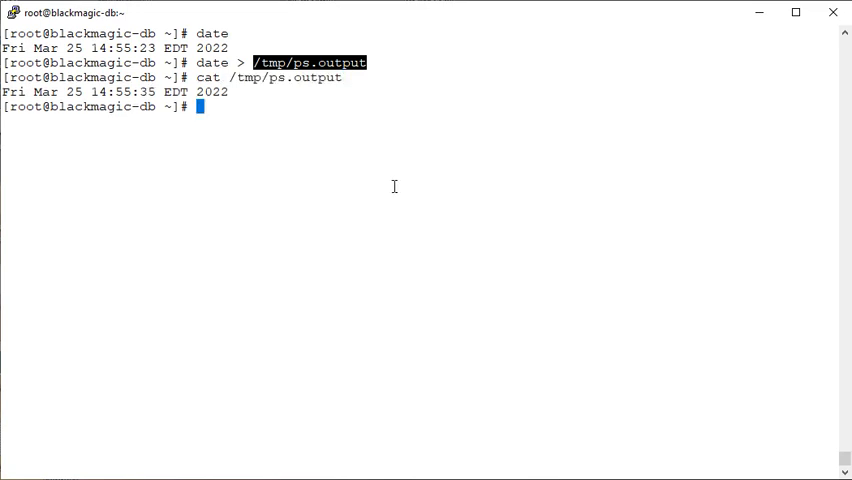
{"action": "mouse_move", "coordinate": [396, 186]}
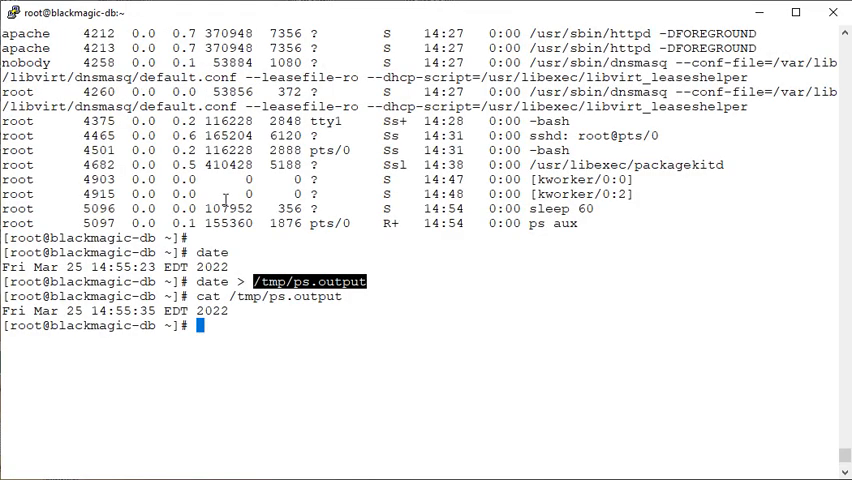
{"action": "type", "text": "date"}
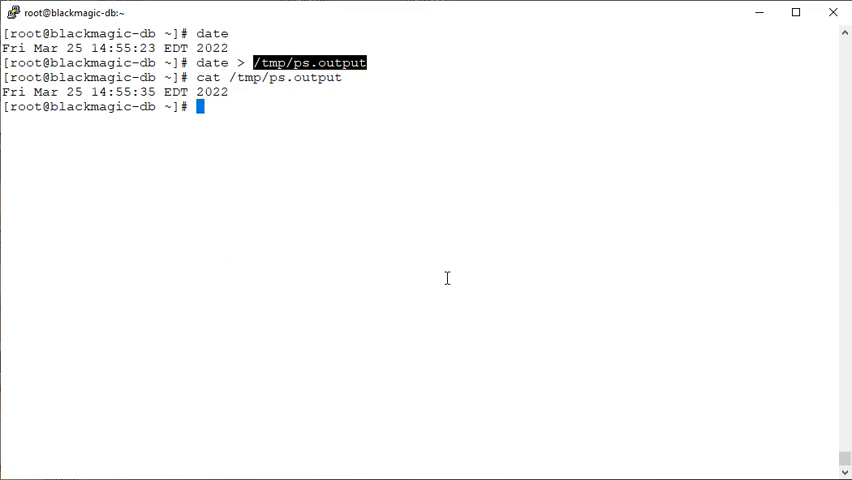
Append a second date with 'date >> /tmp/ps.output' and cat the file showing two timestamps.
{"action": "type", "text": "date > /tmp/ps.output"}
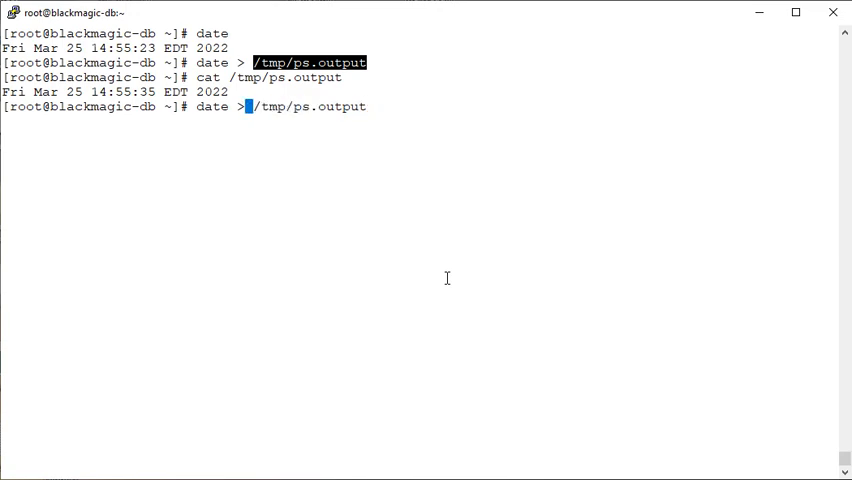
{"action": "type", "text": ">"}
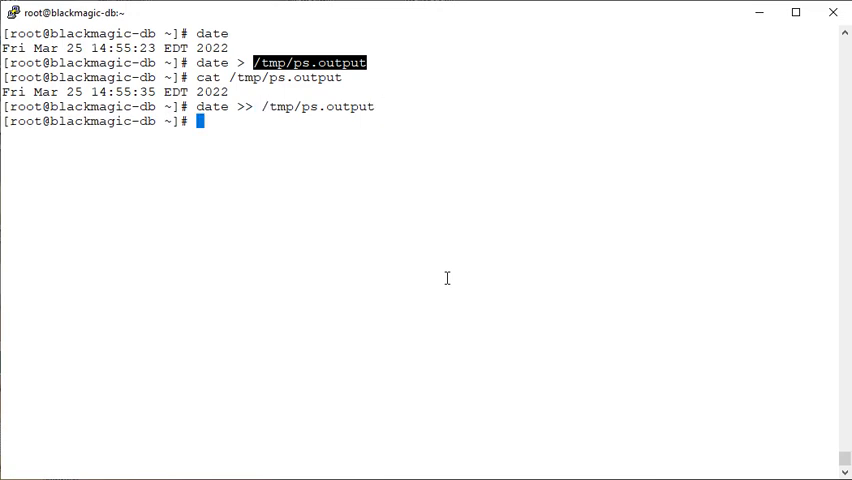
{"action": "type", "text": "cat /tmp/ps.output"}
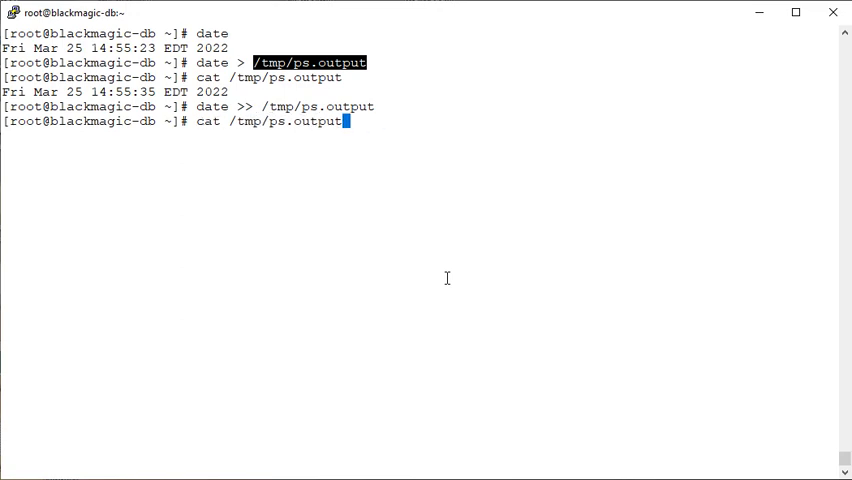
{"action": "key", "text": "Enter"}
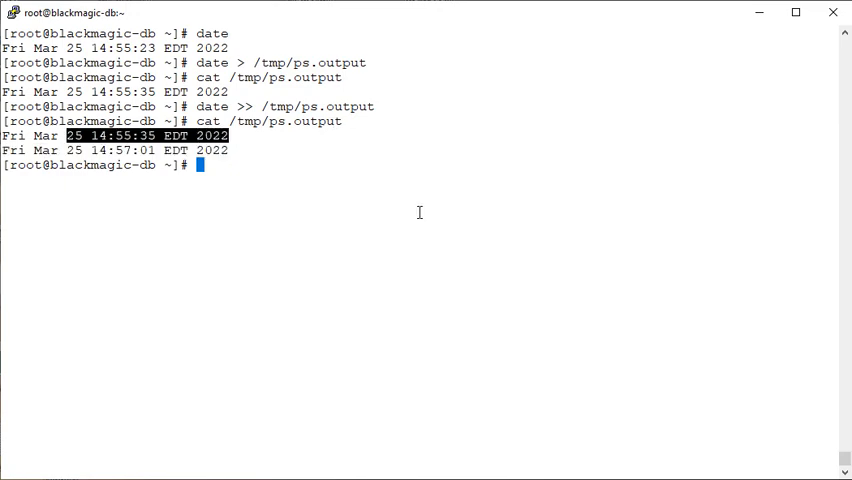
Append 'ps aux' to /tmp/ps.output, page the combined file with more, then quit and clear.
{"action": "type", "text": "ps aux >> /tmp/ps.output"}
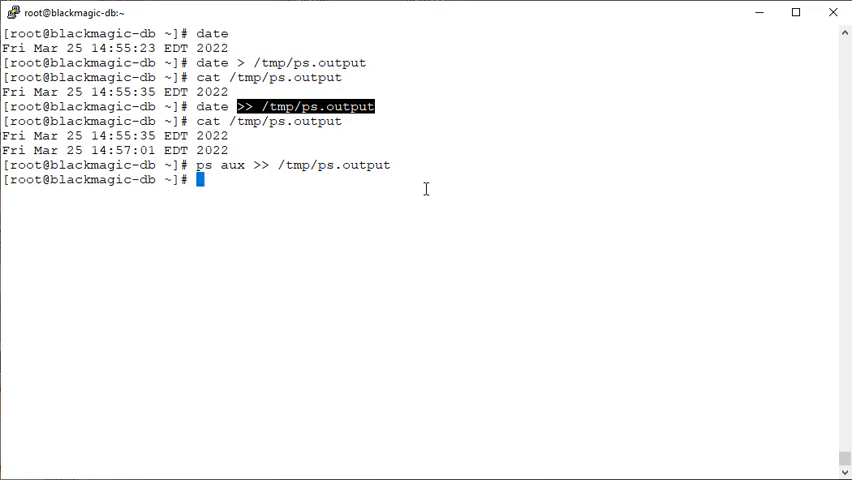
{"action": "type", "text": "more"}
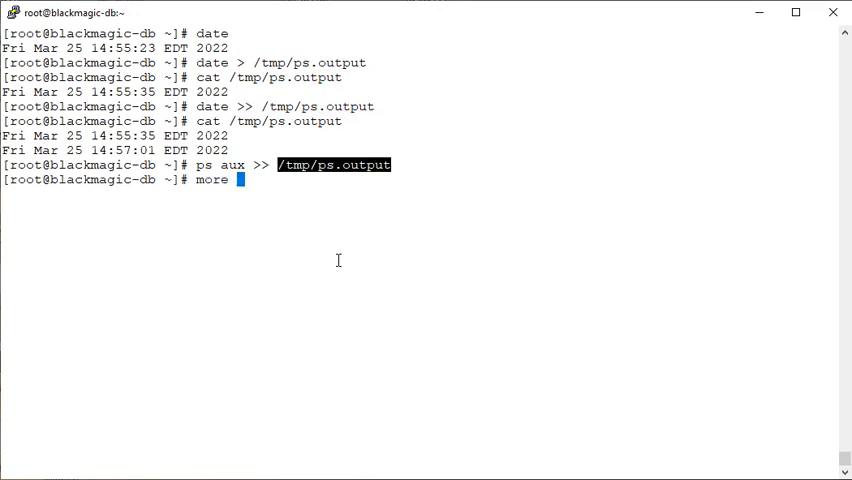
{"action": "key", "text": "Return"}
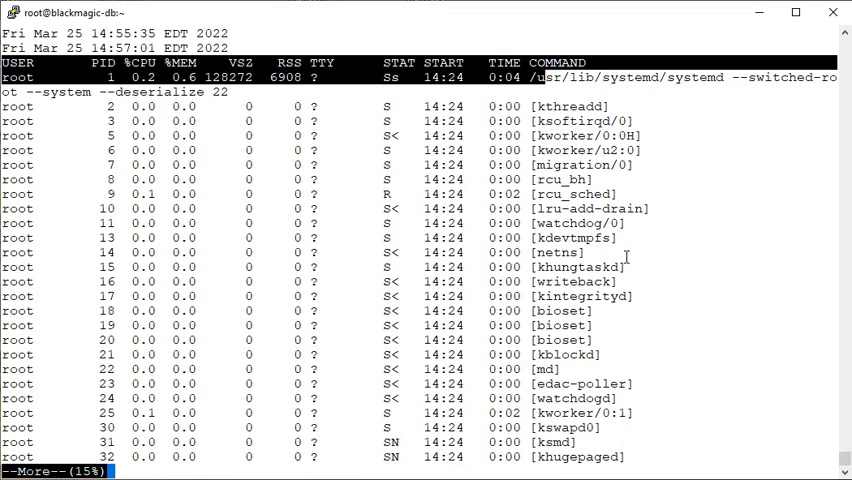
{"action": "key", "text": "q"}
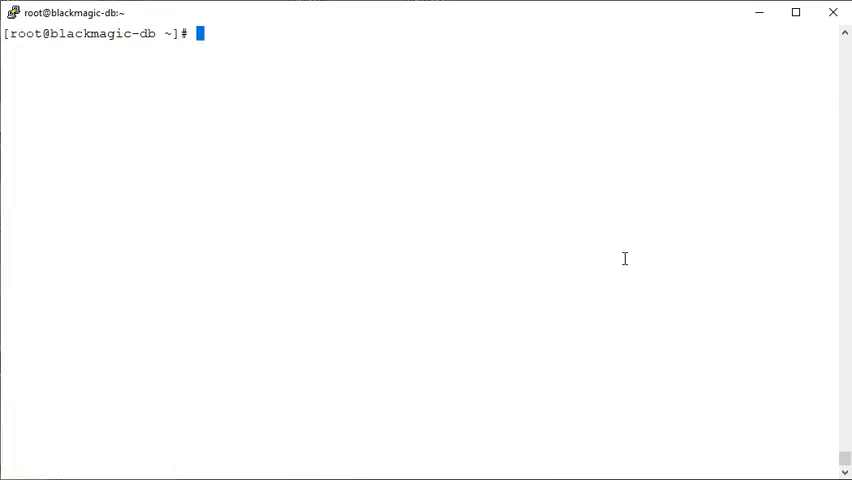
List the home directory, then filter 'ls -l | grep ^d' down to the my-ansible directory.
{"action": "type", "text": "l"}
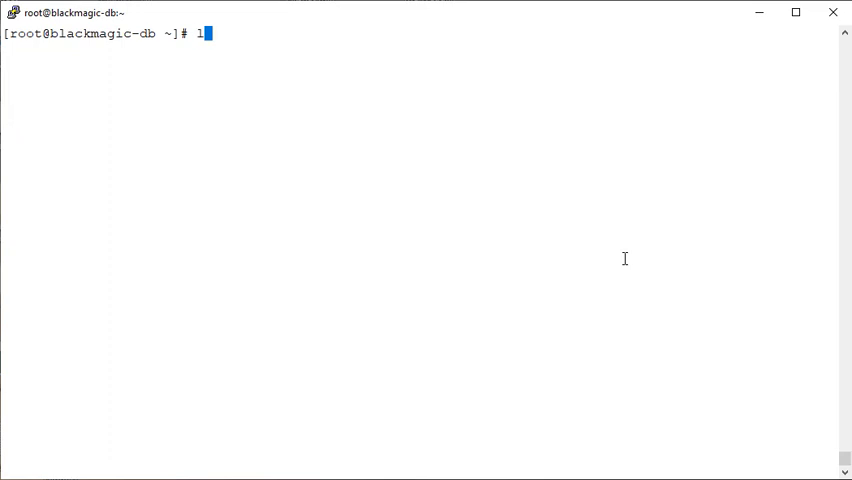
{"action": "type", "text": "s -l"}
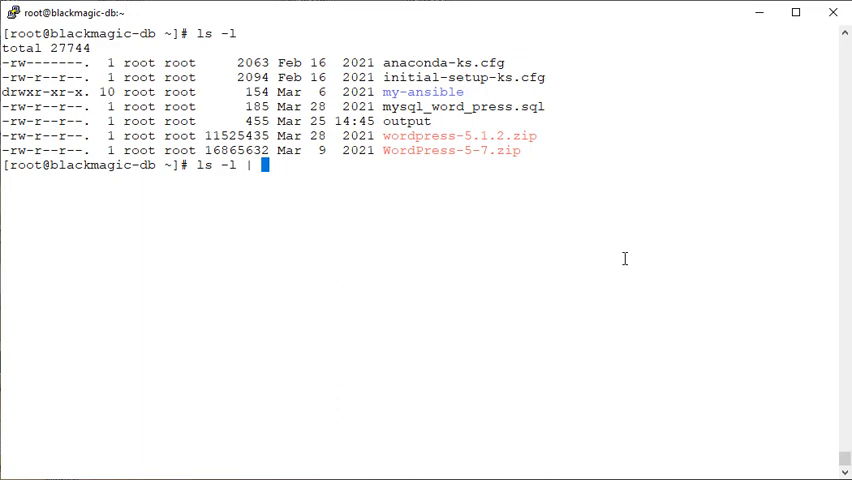
{"action": "type", "text": "g"}
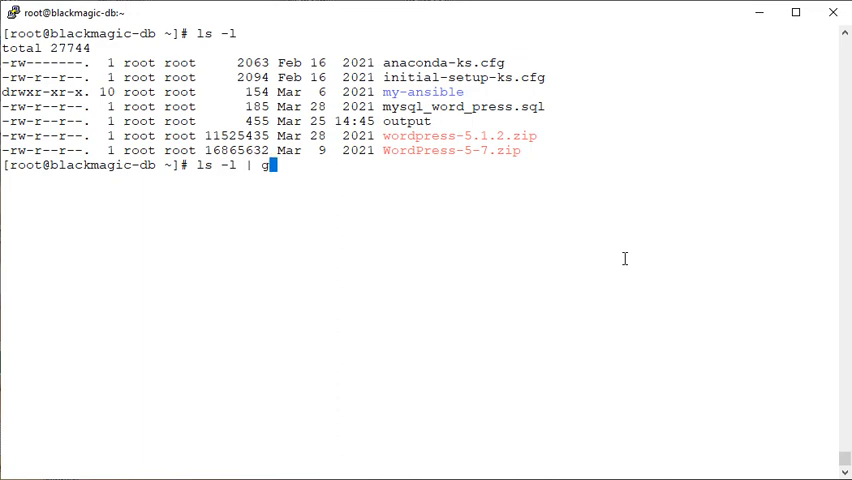
{"action": "type", "text": "rep"}
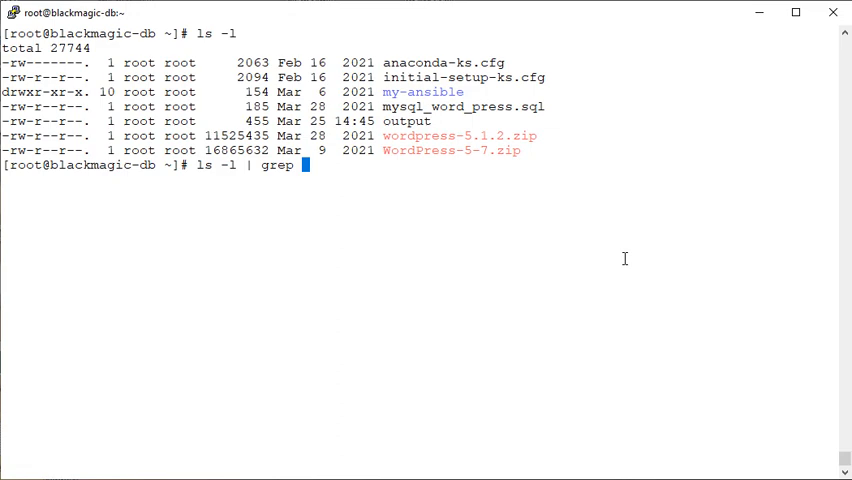
{"action": "type", "text": "^d"}
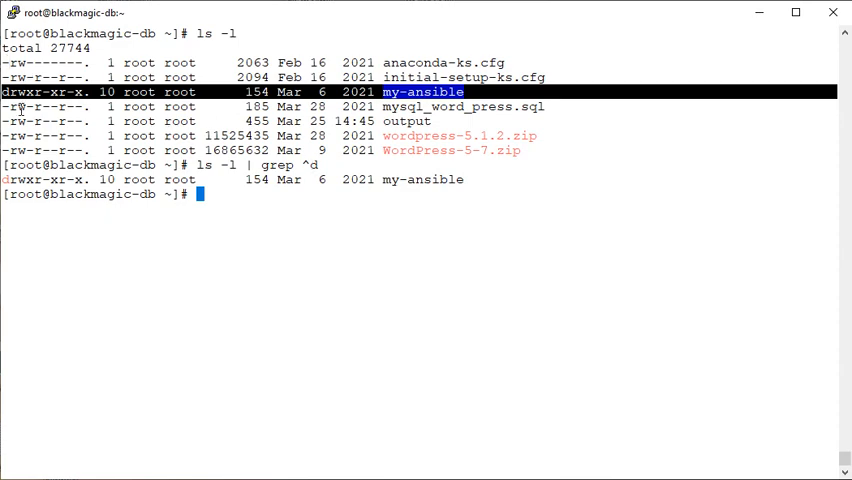
Recall the grep pipeline with a trailing pipe ready for another filter.
{"action": "left_click", "coordinate": [284, 232]}
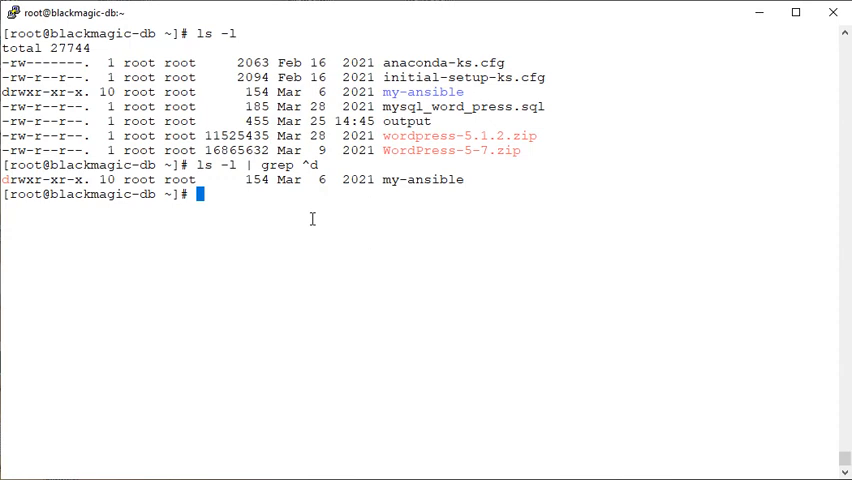
{"action": "type", "text": "ls -l | grep ^d |"}
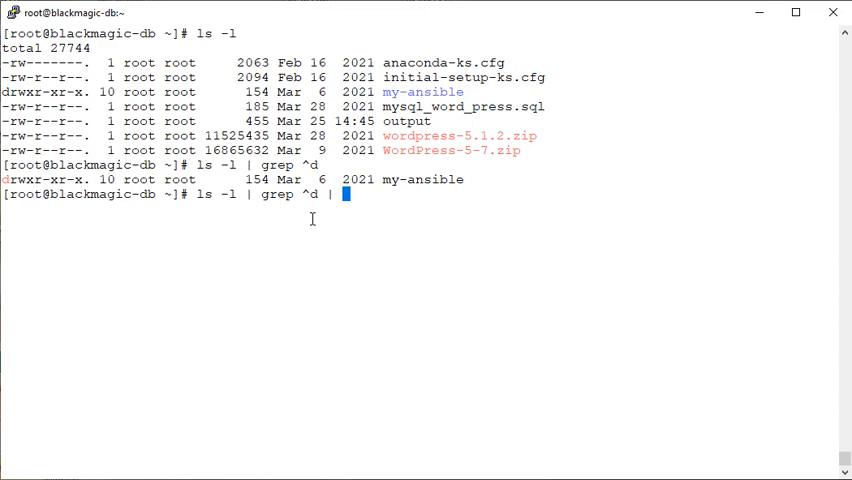
Pipe the filtered listing through tr 'a-z' 'A-Z' so my-ansible prints in uppercase.
{"action": "type", "text": "tr"}
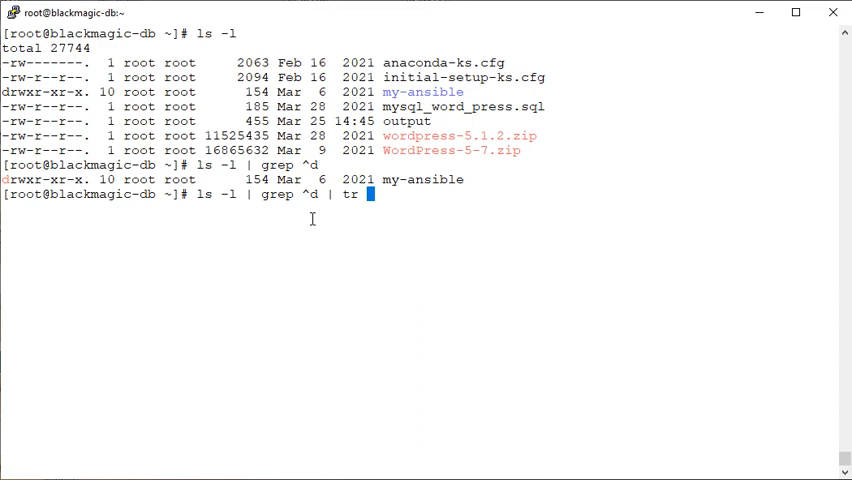
{"action": "type", "text": "'"}
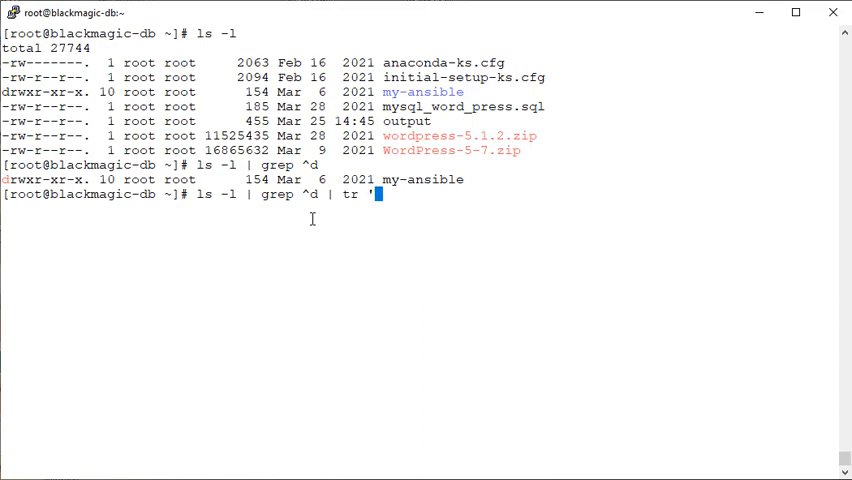
{"action": "type", "text": "a-z' '"}
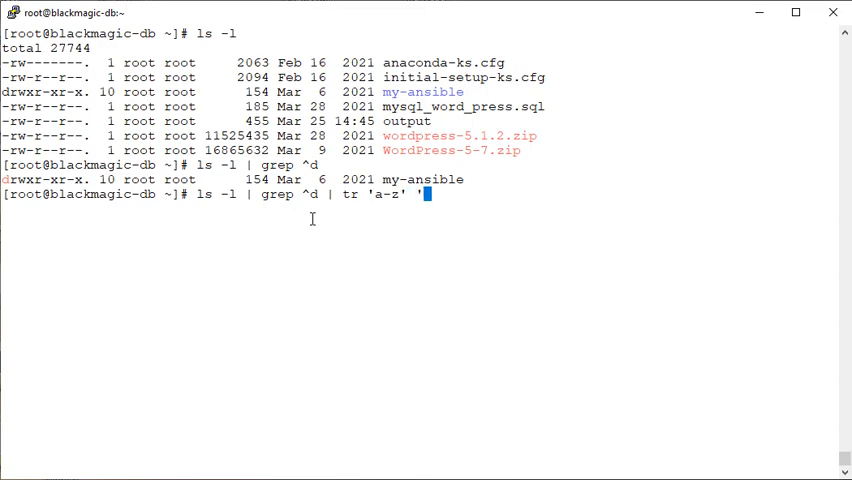
{"action": "type", "text": "A-Z'"}
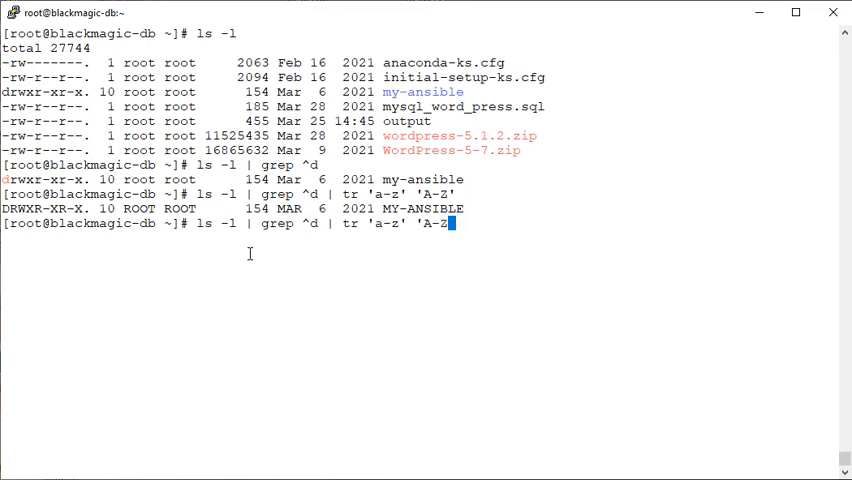
{"action": "key", "text": "BackSpace"}
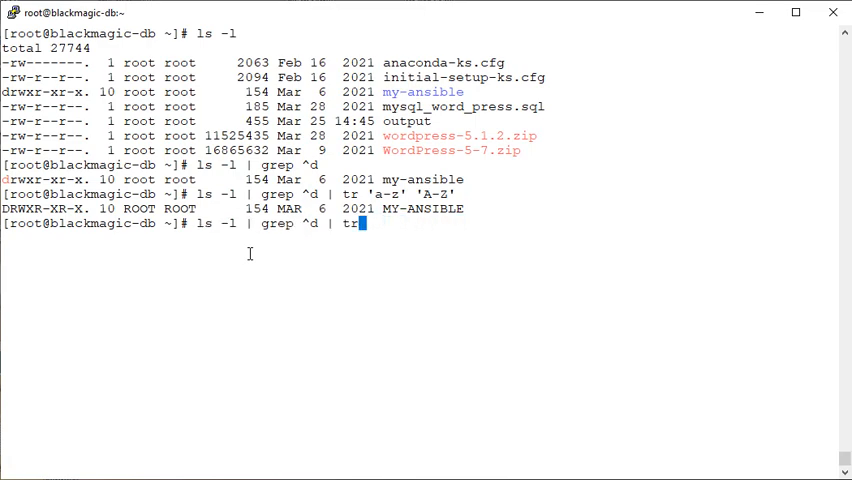
Pipe the filtered listing through awk '{print $NF}' so only the name my-ansible prints.
{"action": "type", "text": "cu"}
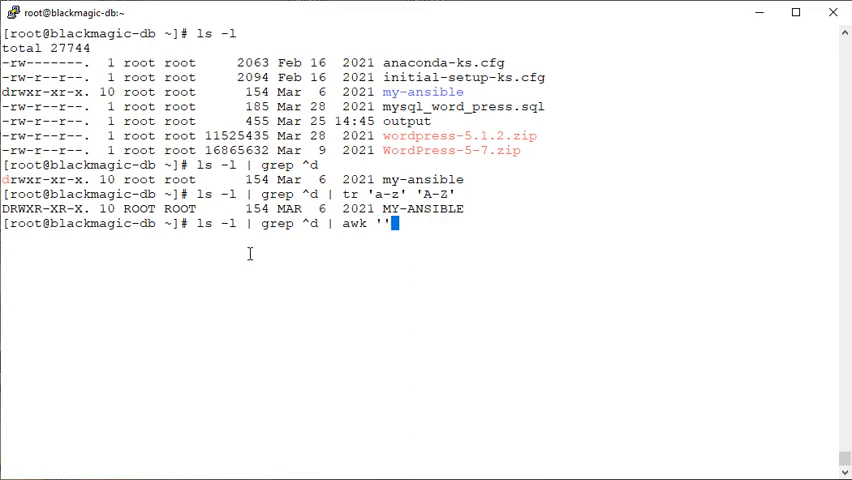
{"action": "type", "text": "{"}
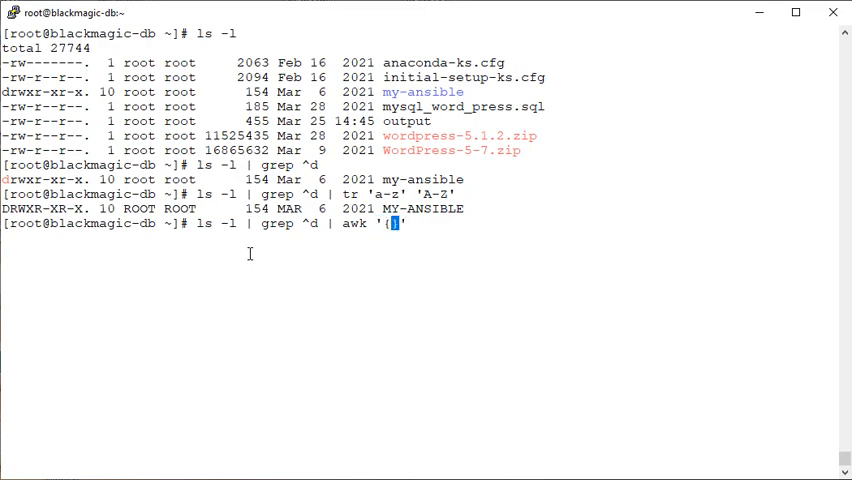
{"action": "type", "text": "print"}
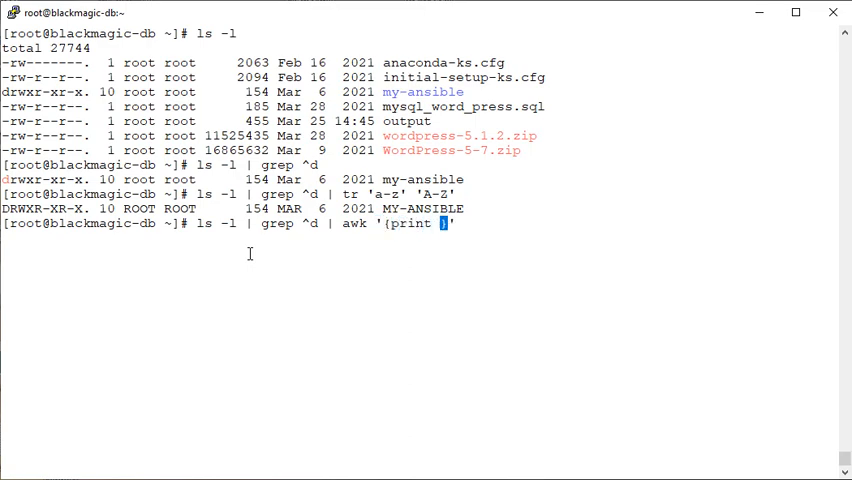
{"action": "type", "text": "$NF"}
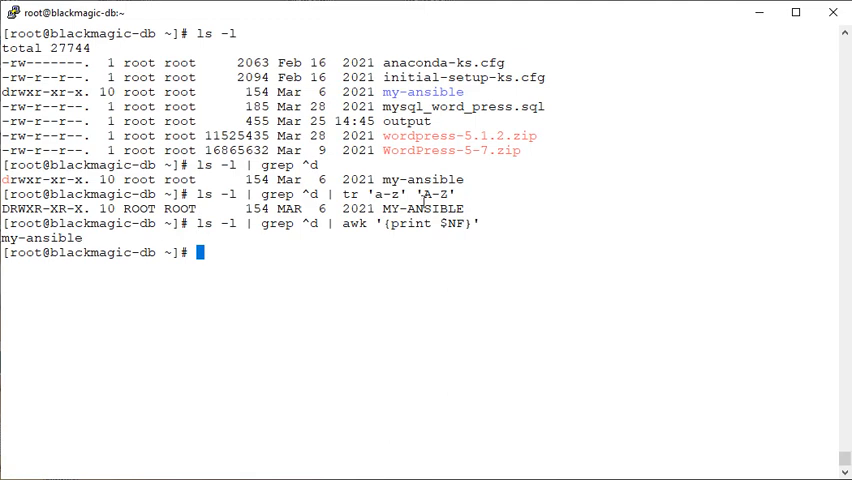
{"action": "double_click", "coordinate": [424, 208]}
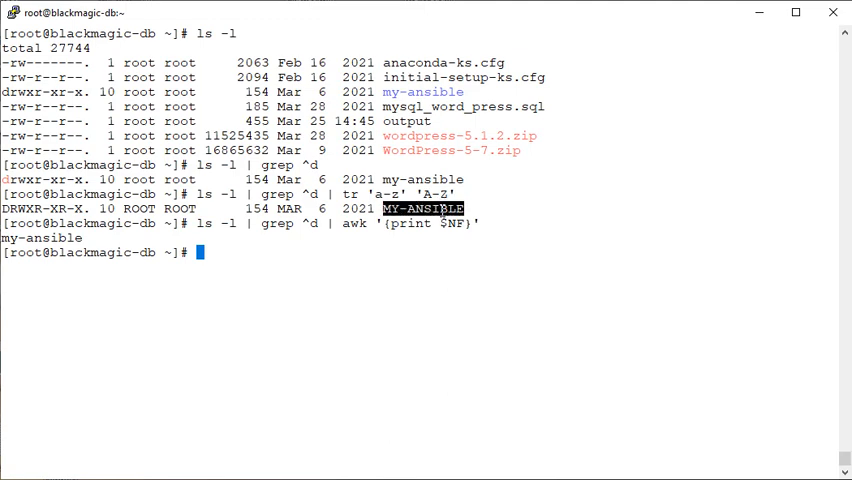
{"action": "mouse_move", "coordinate": [444, 210]}
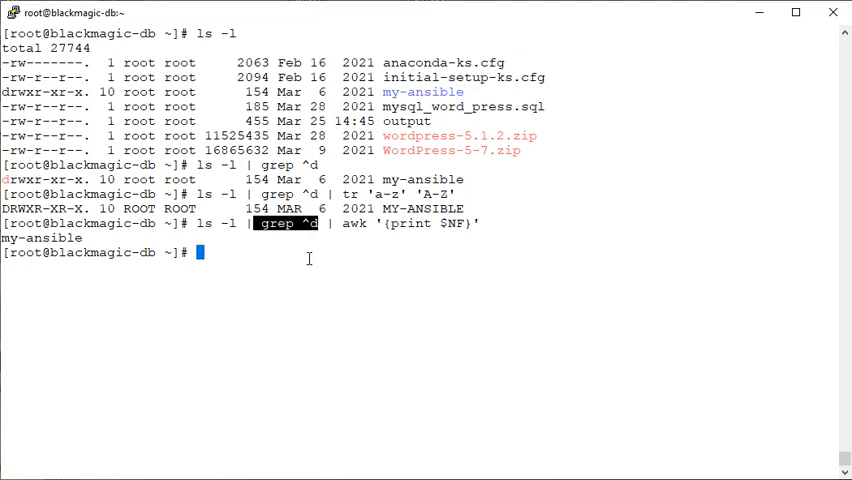
{"action": "left_click", "coordinate": [288, 224]}
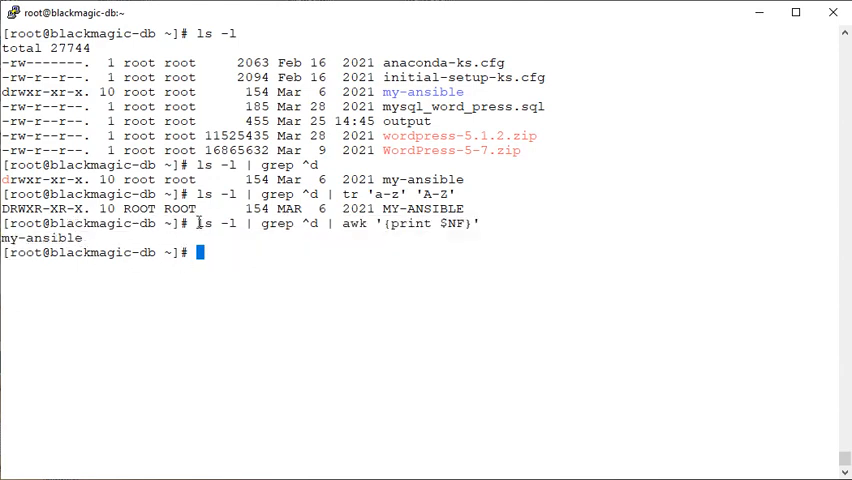
{"action": "left_click_drag", "start_coordinate": [328, 224], "coordinate": [480, 224]}
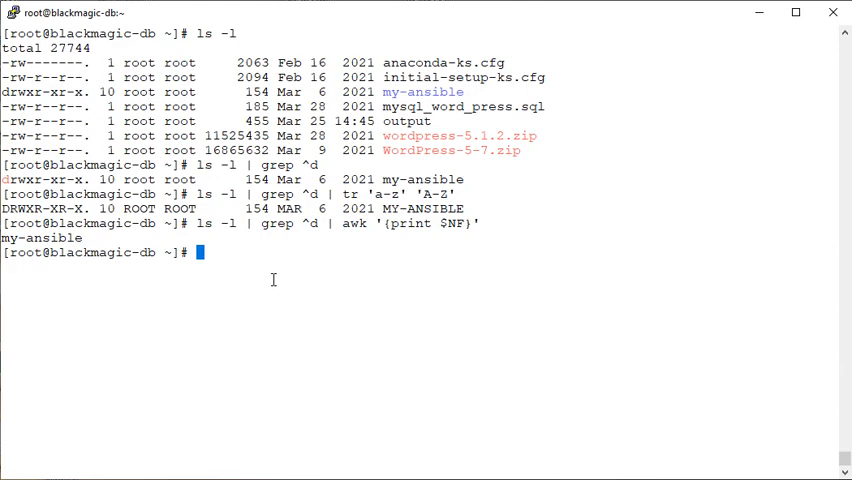
Run 'ls -l | tee' to print the full home listing, then clear the terminal.
{"action": "type", "text": "tee"}
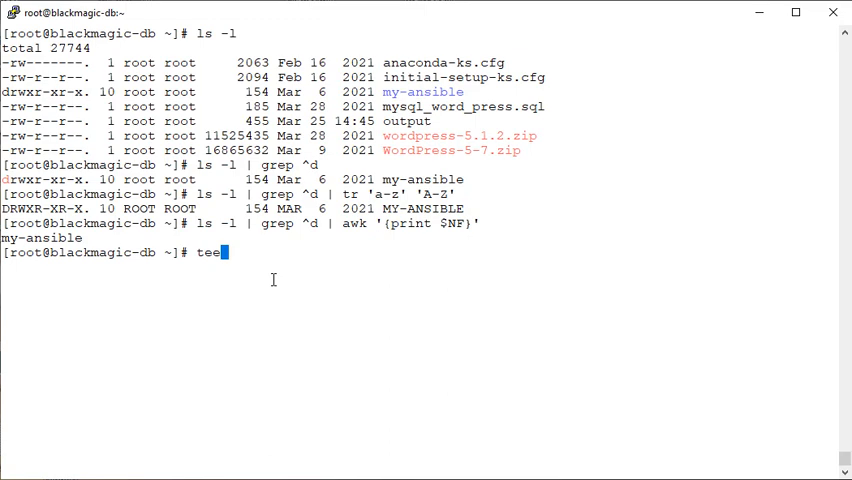
{"action": "key", "text": "BackSpace"}
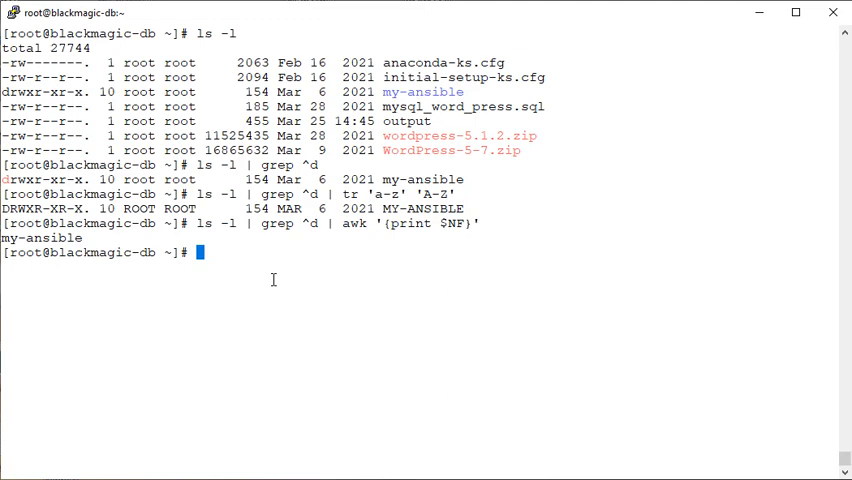
{"action": "type", "text": "ls"}
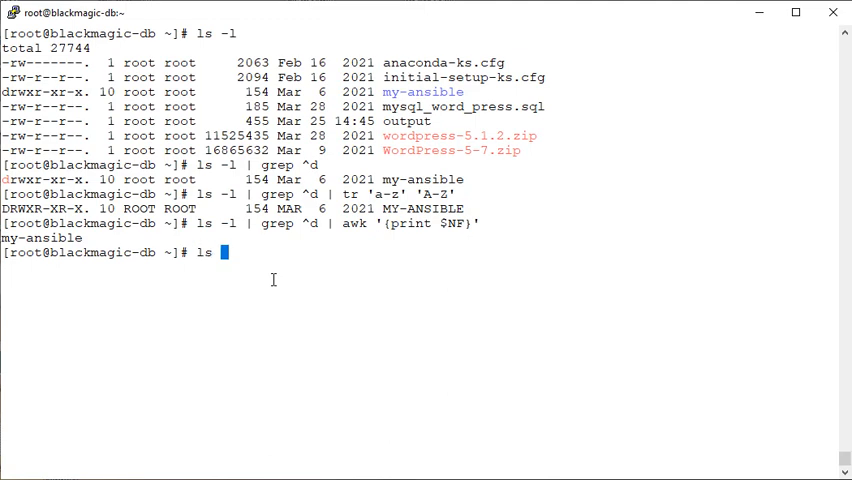
{"action": "type", "text": "-l"}
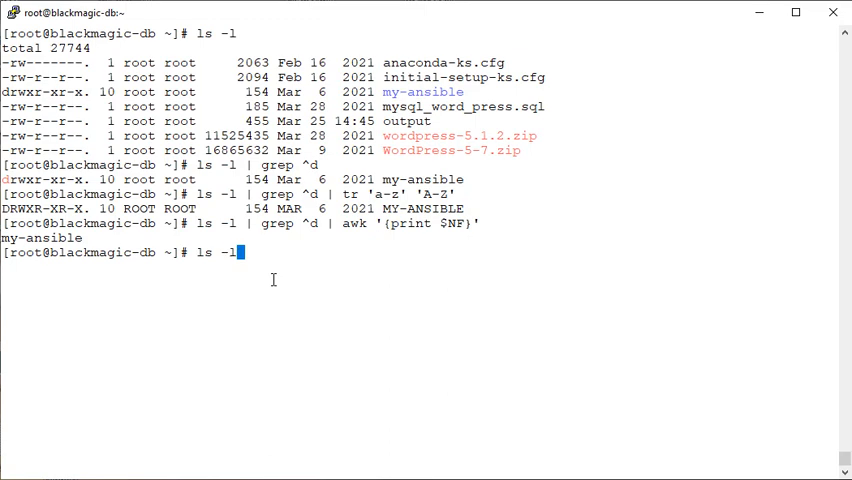
{"action": "type", "text": "|"}
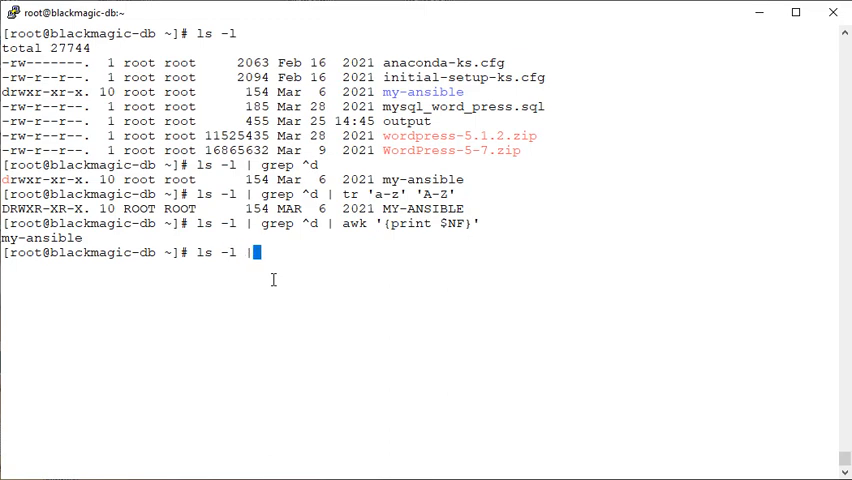
{"action": "type", "text": "tee"}
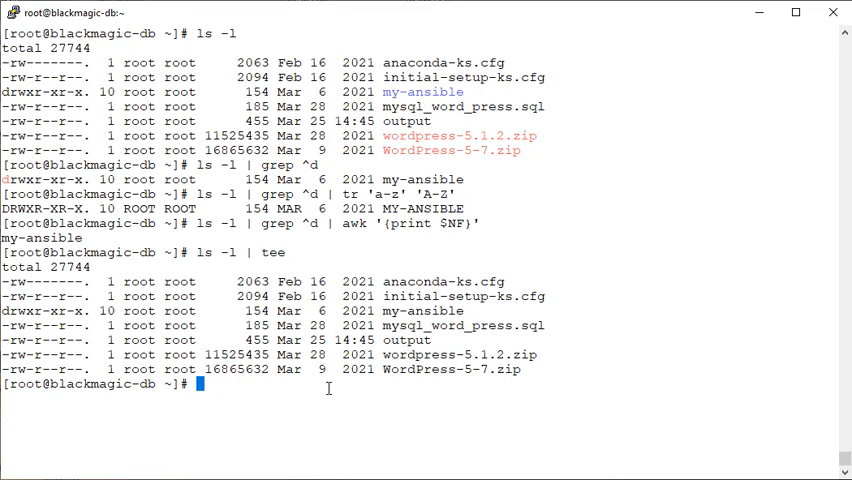
{"action": "type", "text": "ls -ltr"}
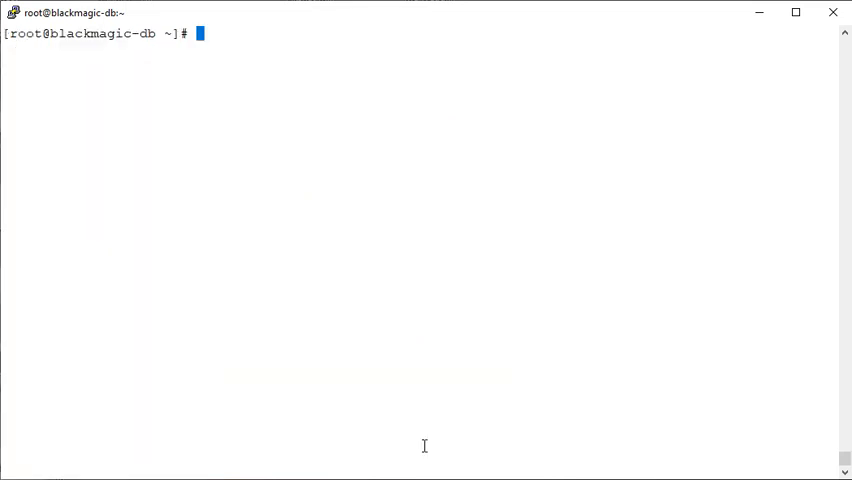
Run ls -l | tee dir_list so the listing prints on screen and lands in dir_list.
{"action": "type", "text": "ls -l | tee"}
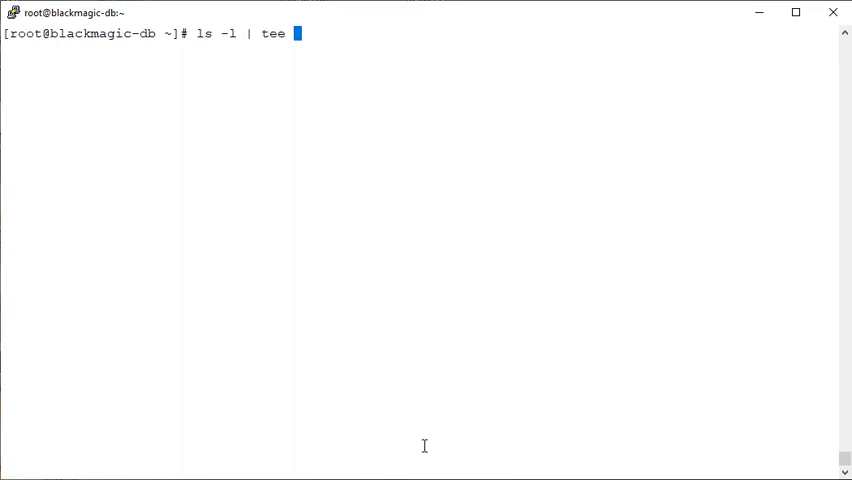
{"action": "type", "text": "l"}
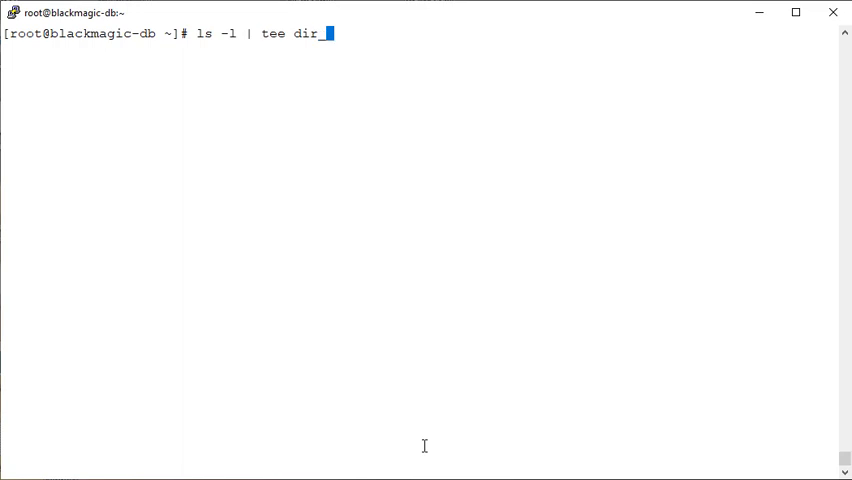
{"action": "type", "text": "list"}
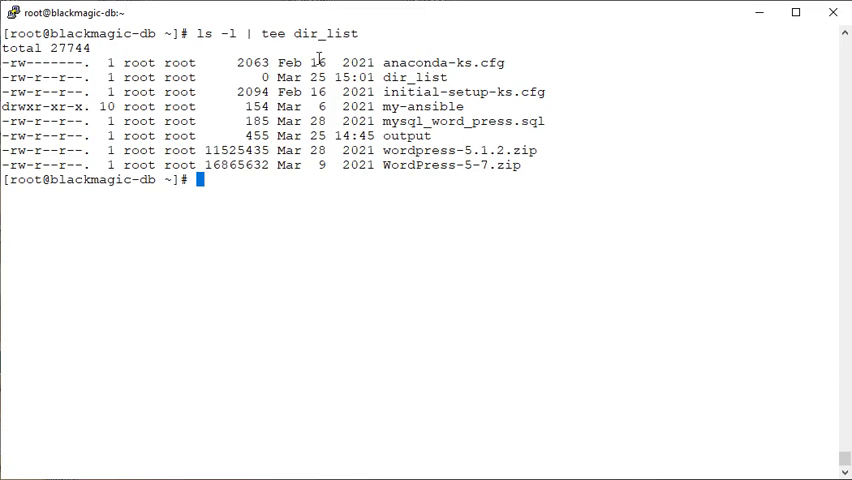
{"action": "double_click", "coordinate": [324, 32]}
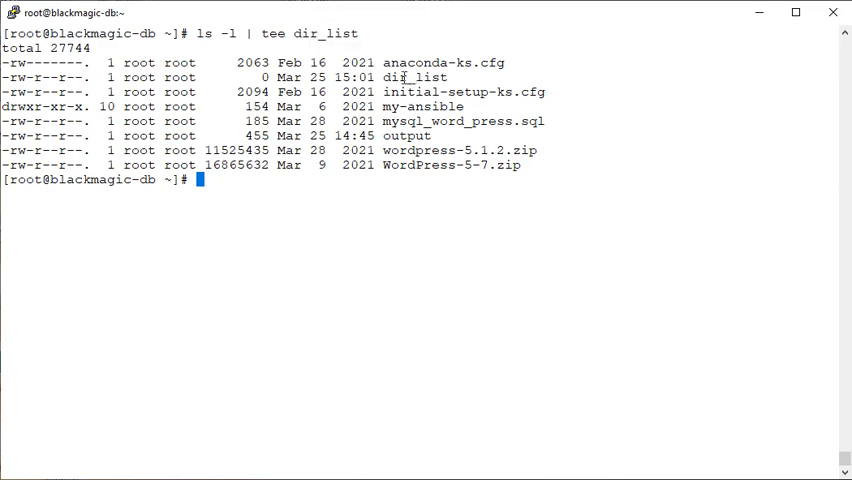
{"action": "double_click", "coordinate": [414, 76]}
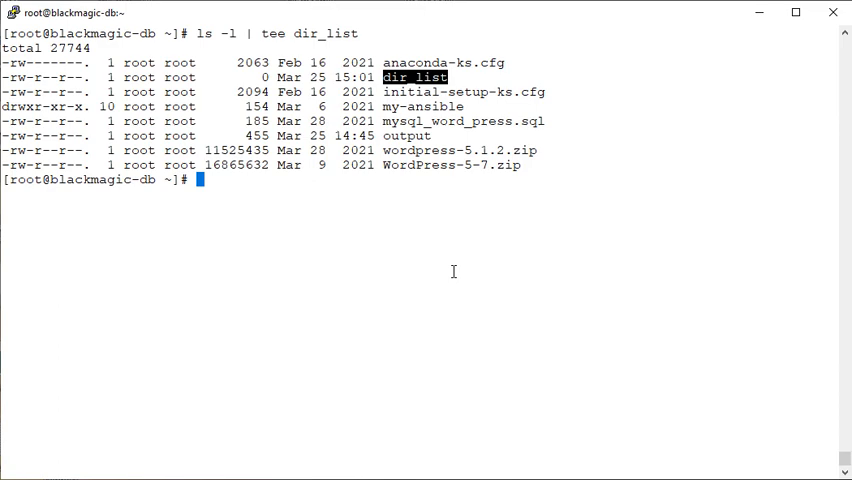
List the directory again showing dir_list at 511 bytes, then cat its saved listing.
{"action": "type", "text": "ls -l"}
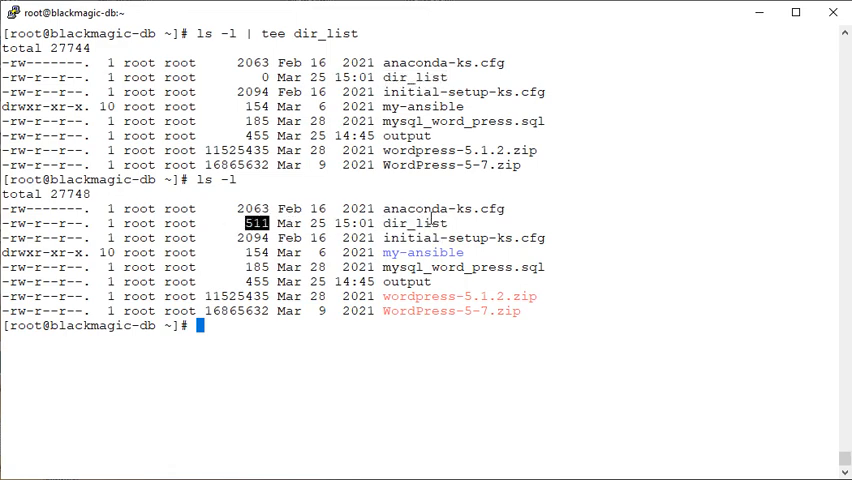
{"action": "type", "text": "cat dir_list"}
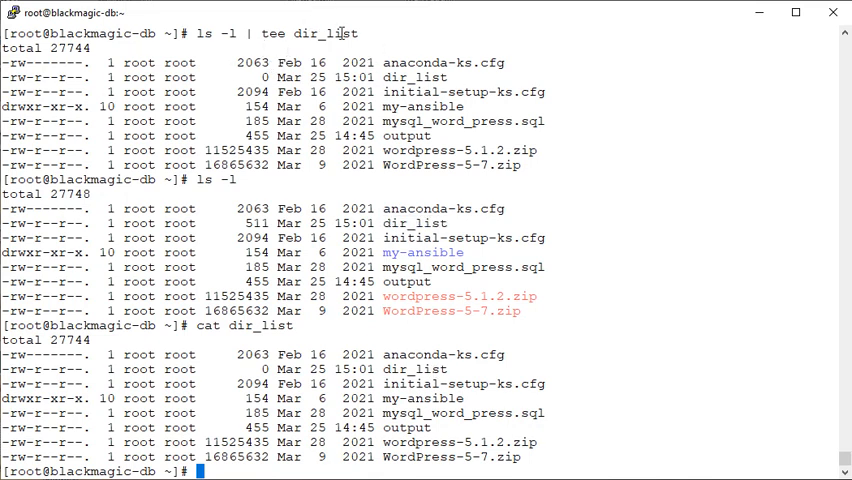
{"action": "double_click", "coordinate": [324, 32]}
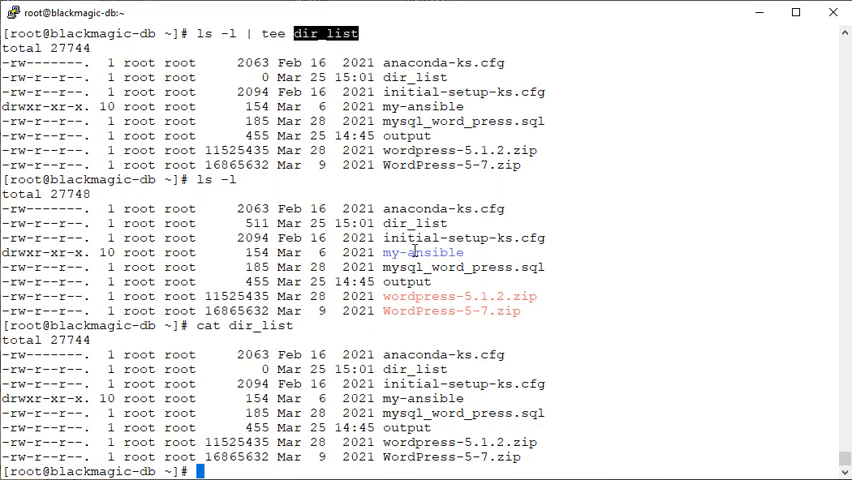
Redirect ls -l silently into dir_list-new, then prepare cat dir_list-new at the prompt.
{"action": "type", "text": "ls -l  dir_list"}
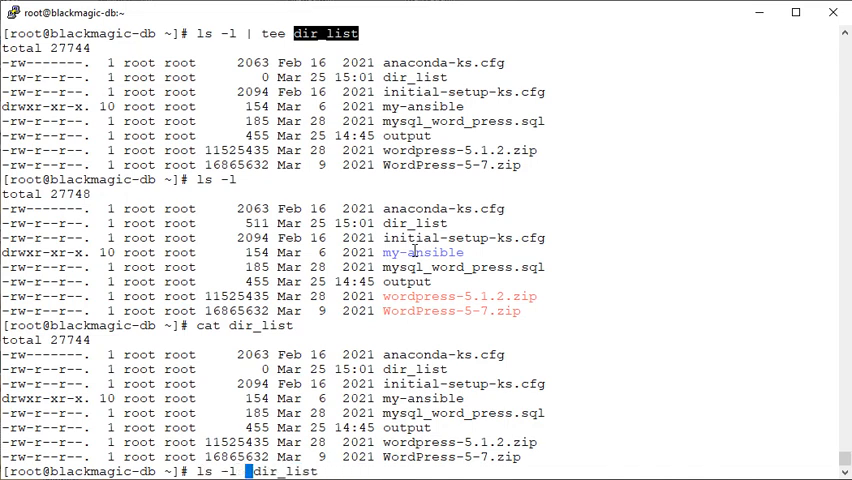
{"action": "type", "text": ">"}
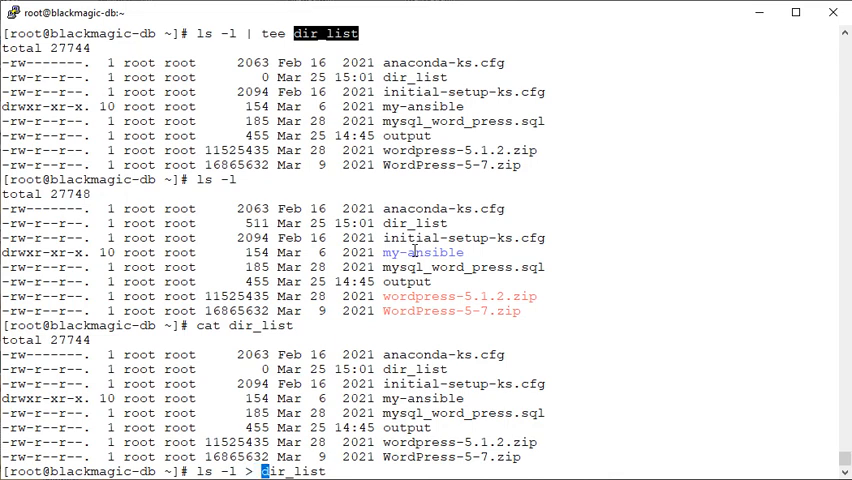
{"action": "type", "text": "-new"}
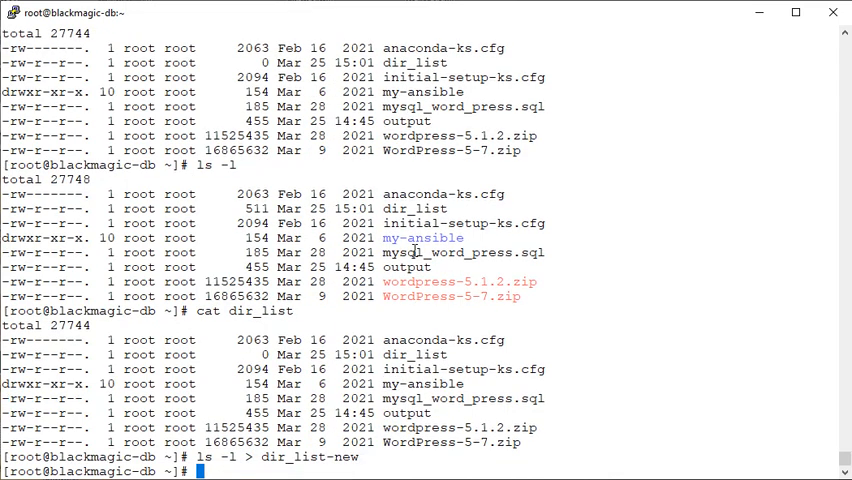
{"action": "double_click", "coordinate": [310, 456]}
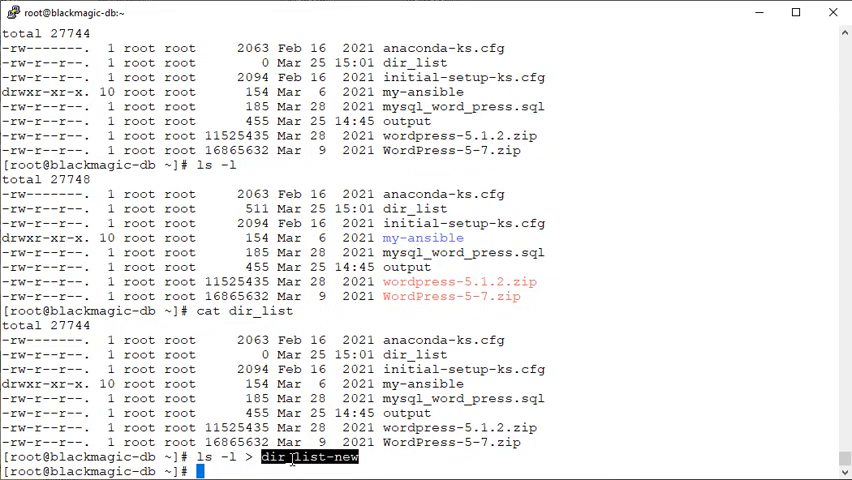
{"action": "type", "text": "cat dir_list-new"}
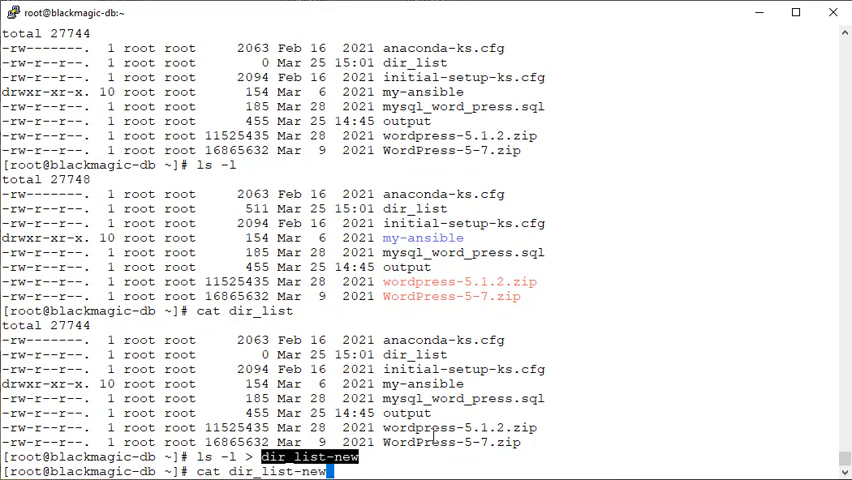